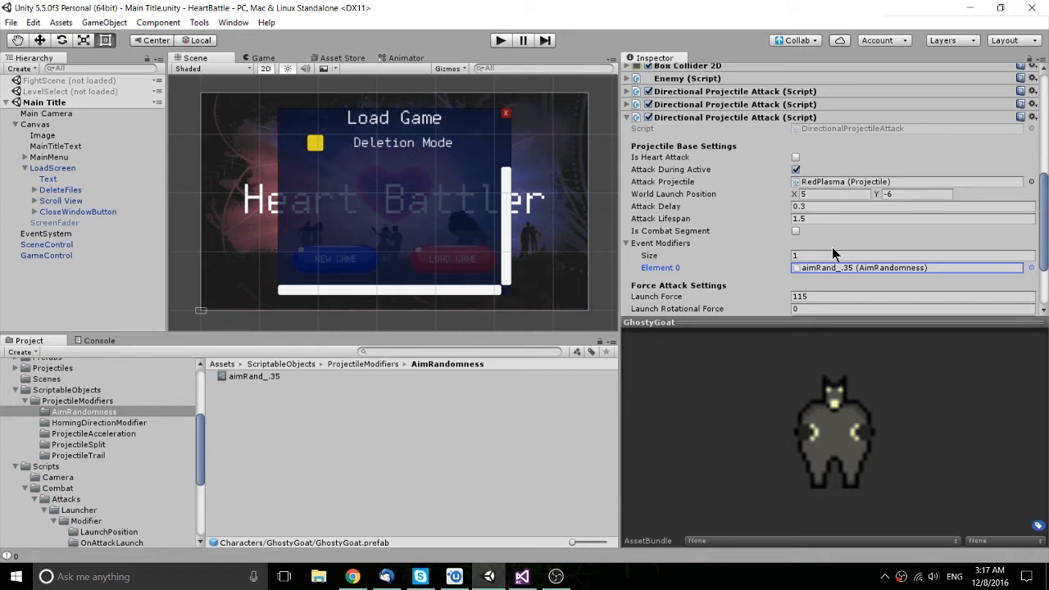
pyautogui.moveTo(829, 254)
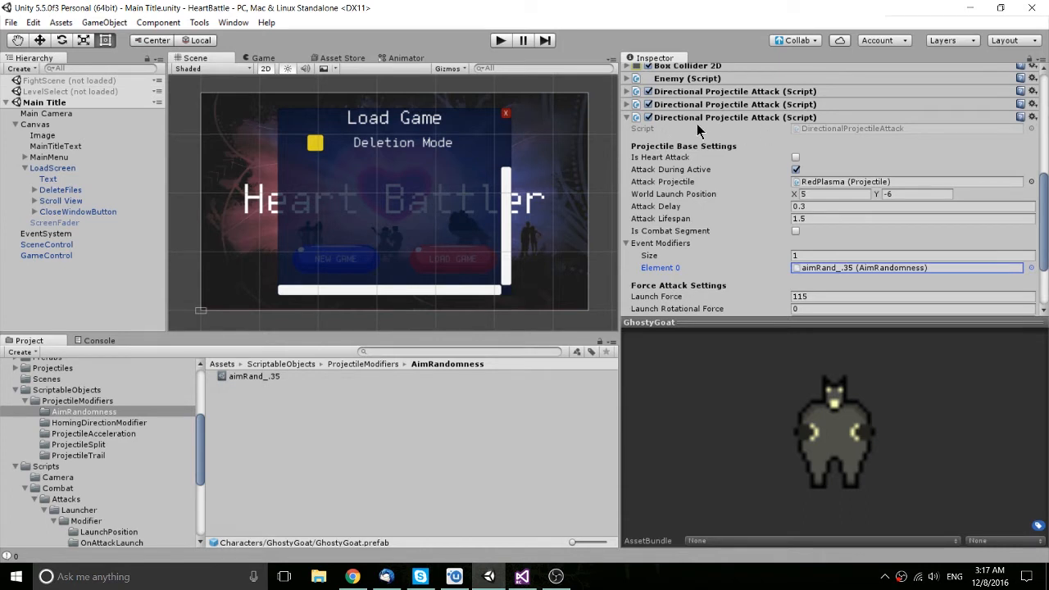
pyautogui.moveTo(652, 258)
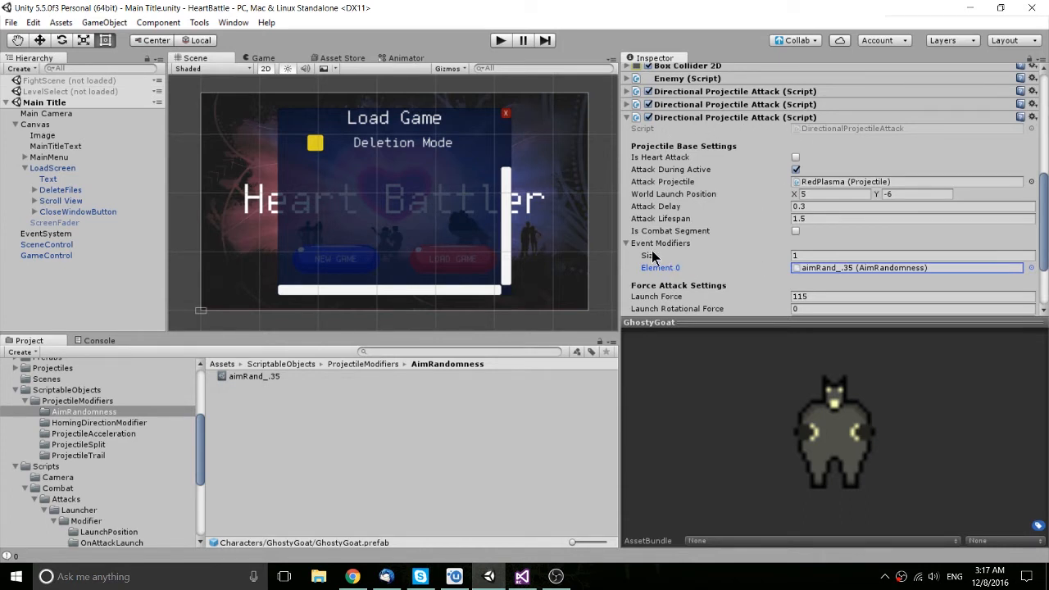
pyautogui.moveTo(686, 255)
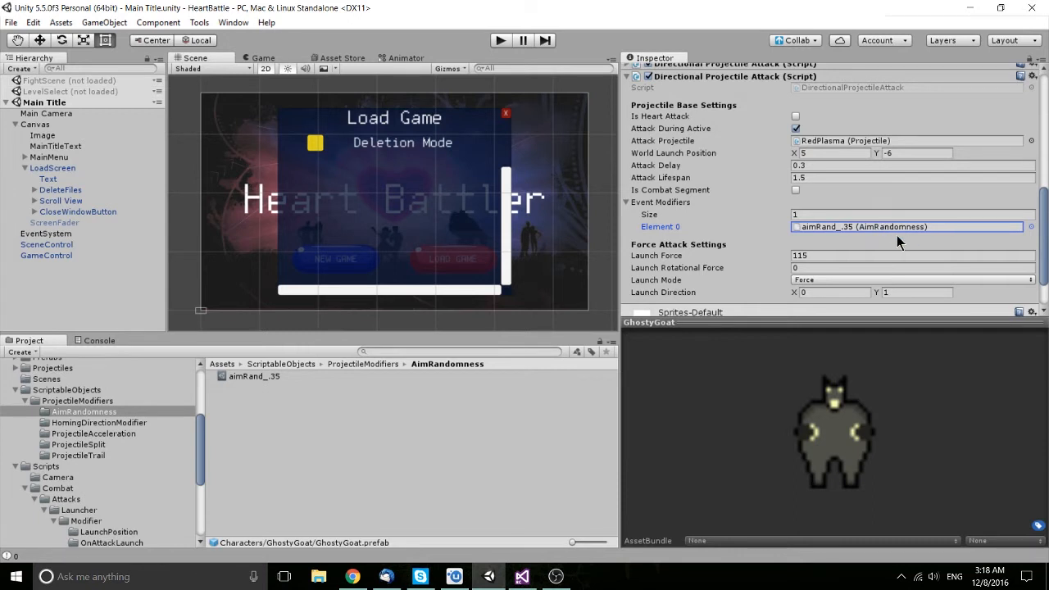
pyautogui.moveTo(321, 384)
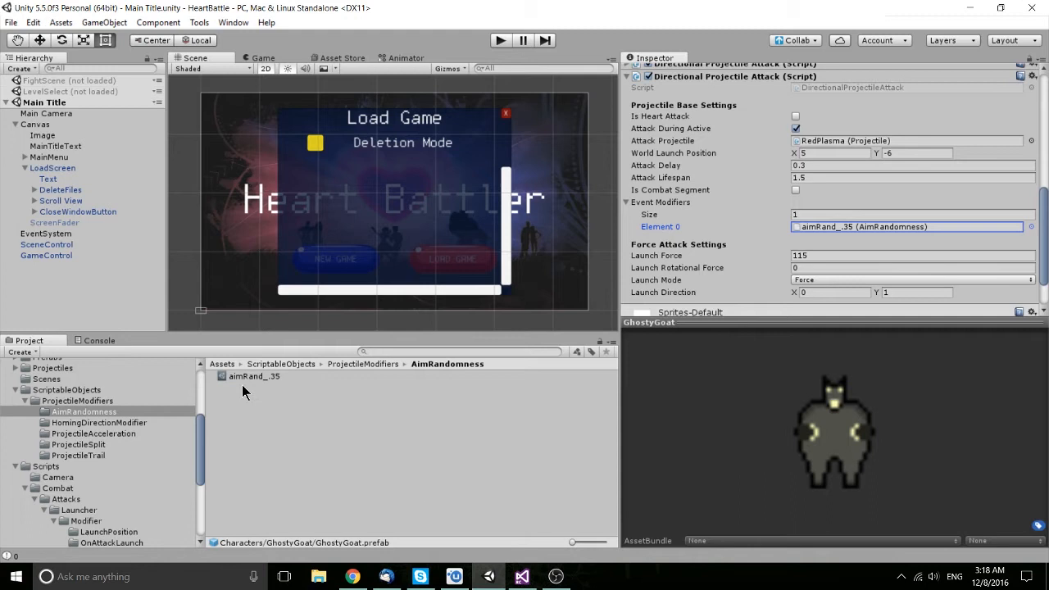
# Select the aimRand_.35 asset to show its AimRandomness script with Randomness 0.35.
pyautogui.click(252, 376)
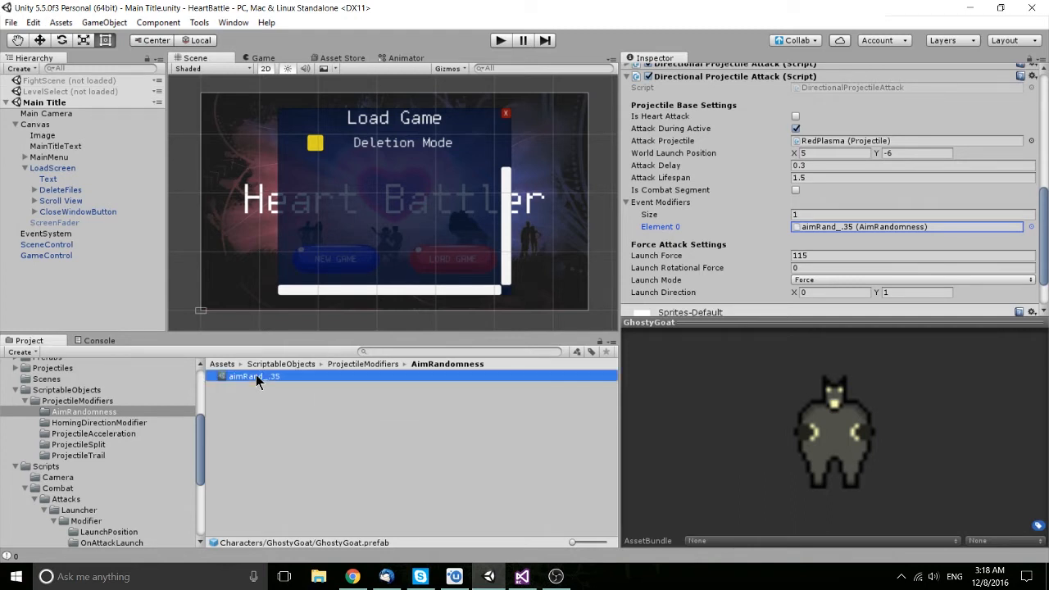
pyautogui.click(256, 376)
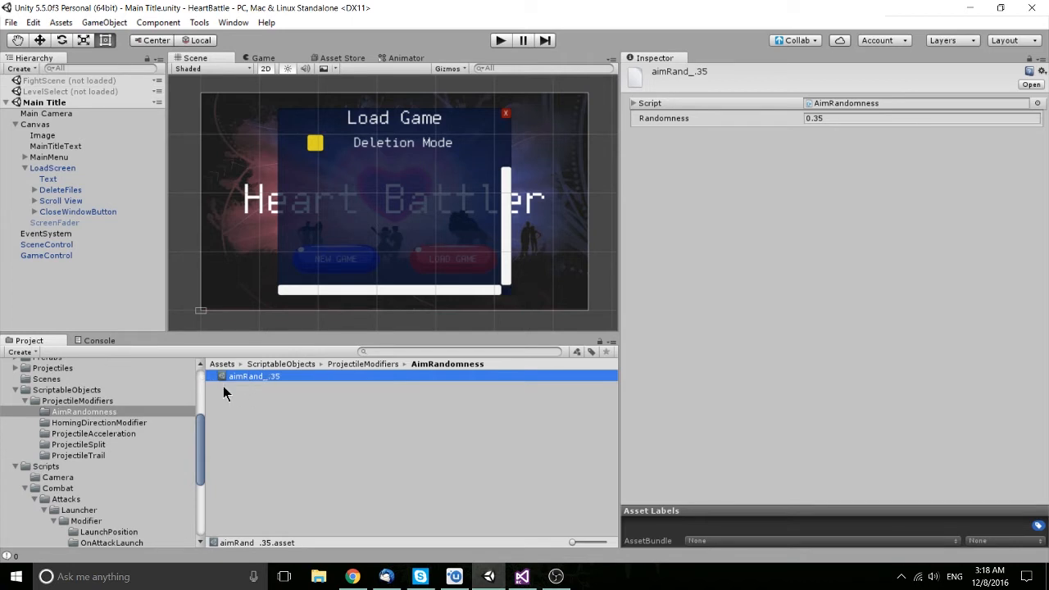
pyautogui.moveTo(271, 422)
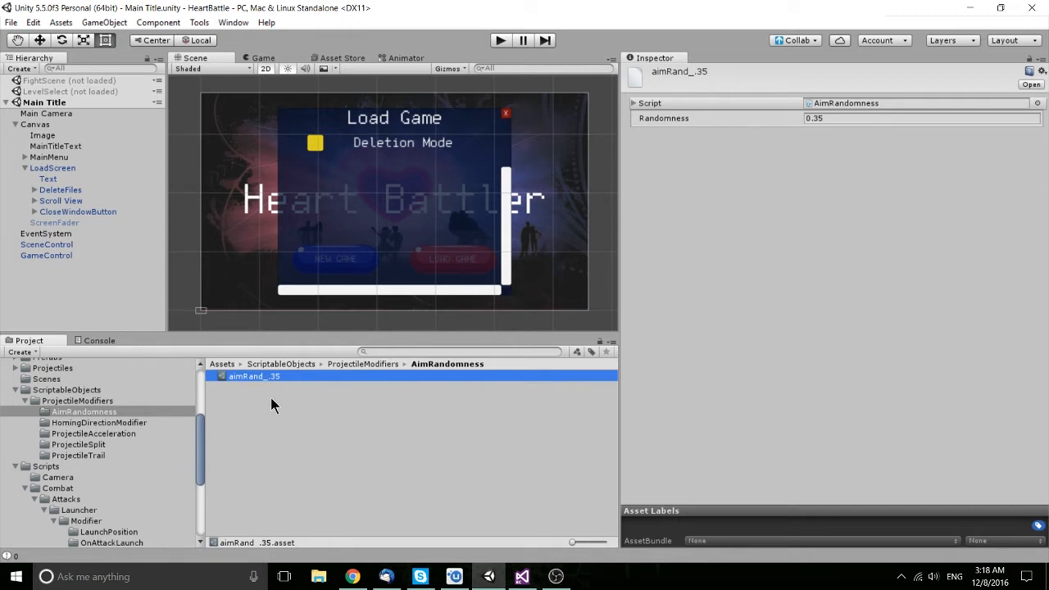
pyautogui.moveTo(319, 376)
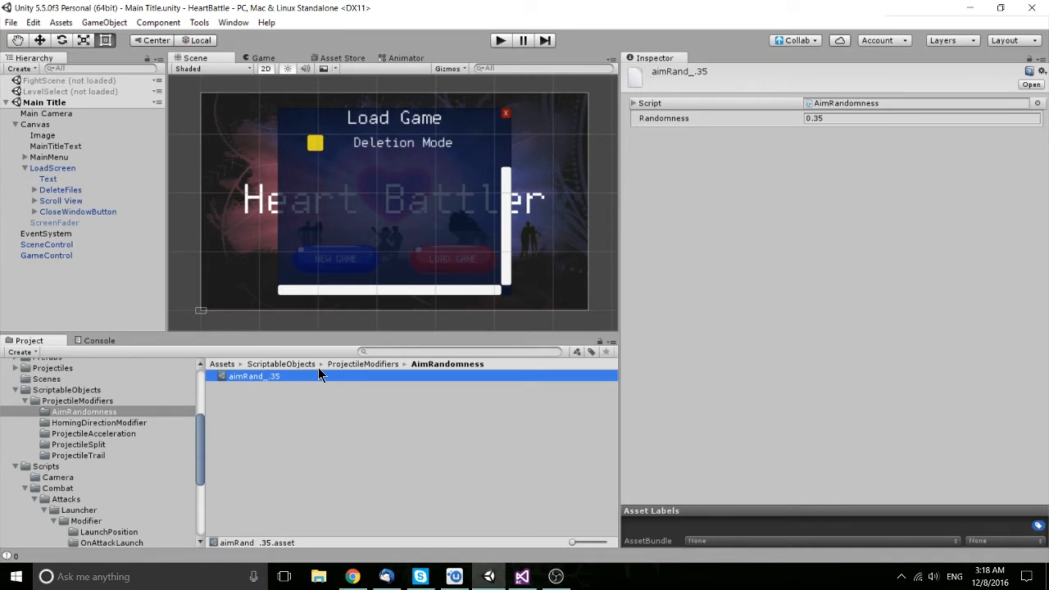
pyautogui.moveTo(312, 400)
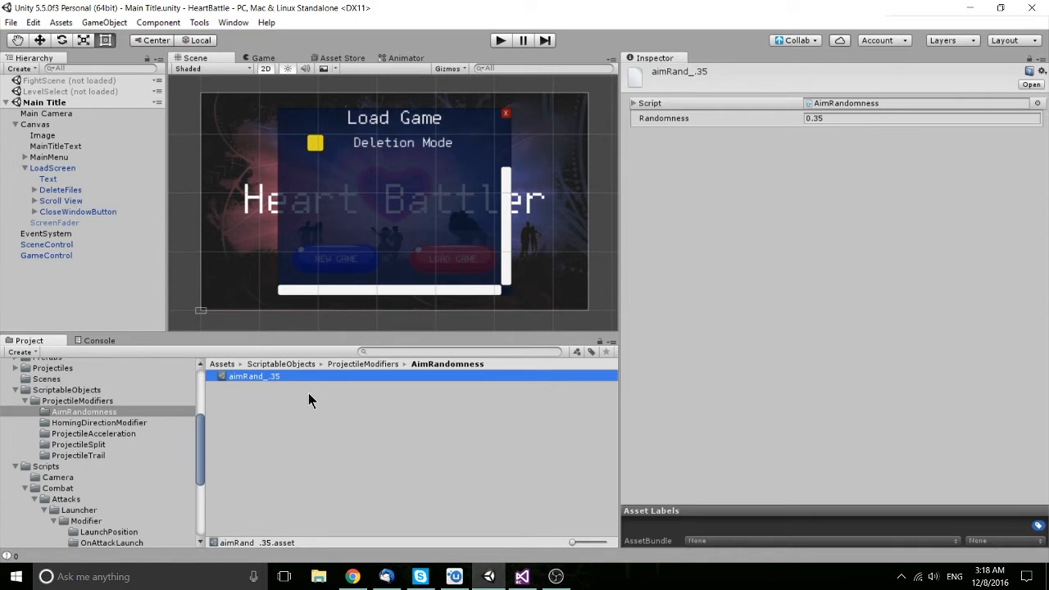
pyautogui.moveTo(280, 386)
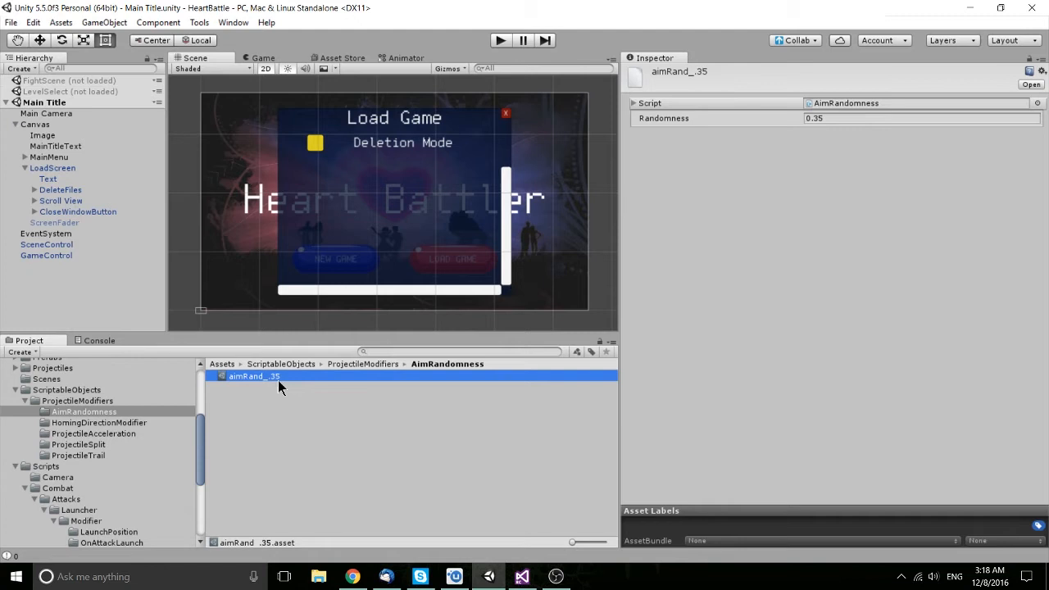
pyautogui.moveTo(287, 389)
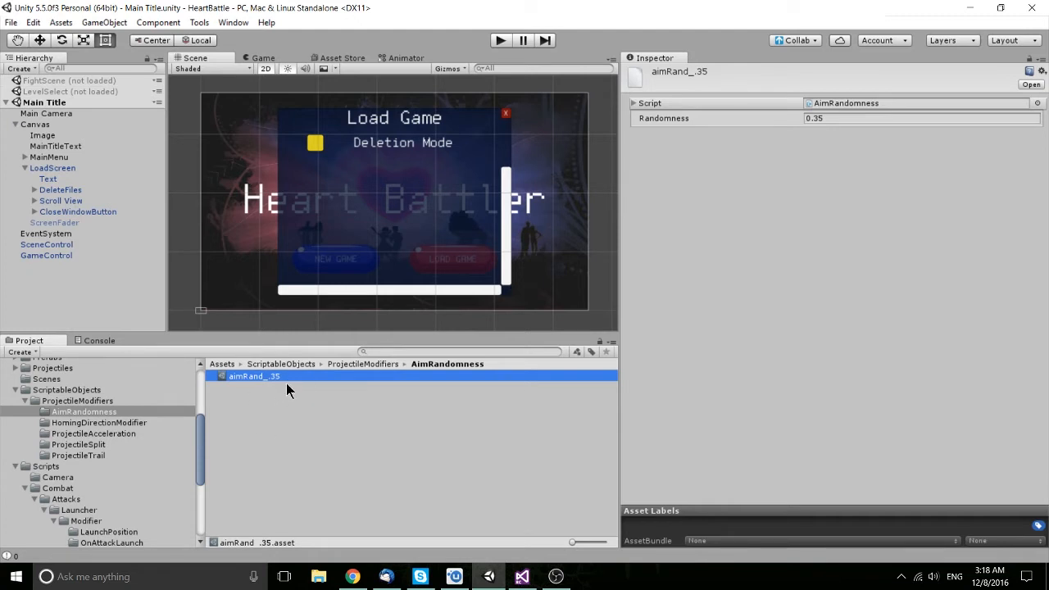
pyautogui.moveTo(298, 390)
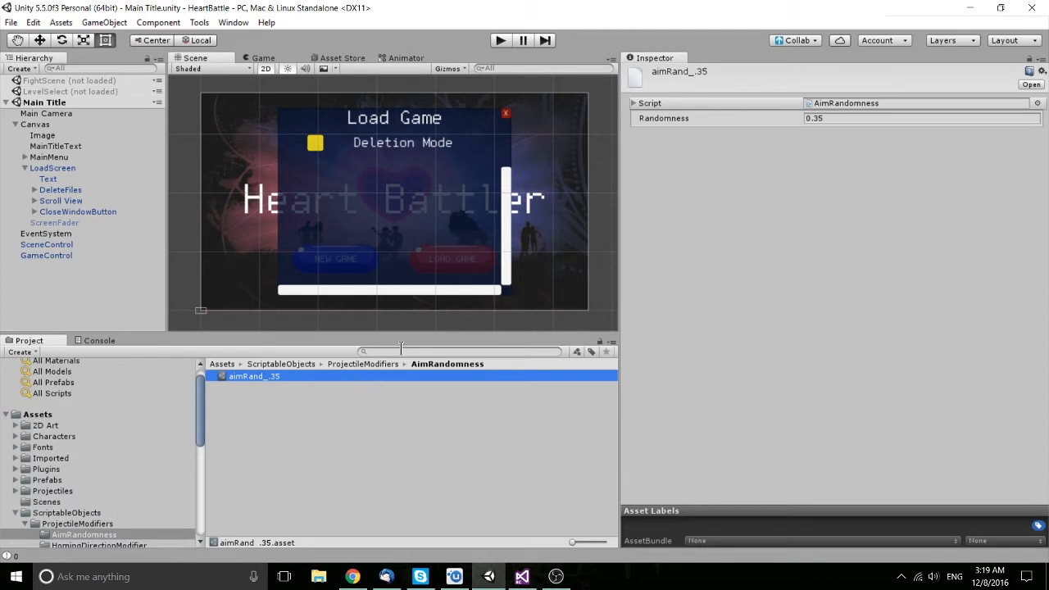
# Search the Project for 'gh' and review the GhostyGoat prefab's projectile attack components.
pyautogui.write('gh')
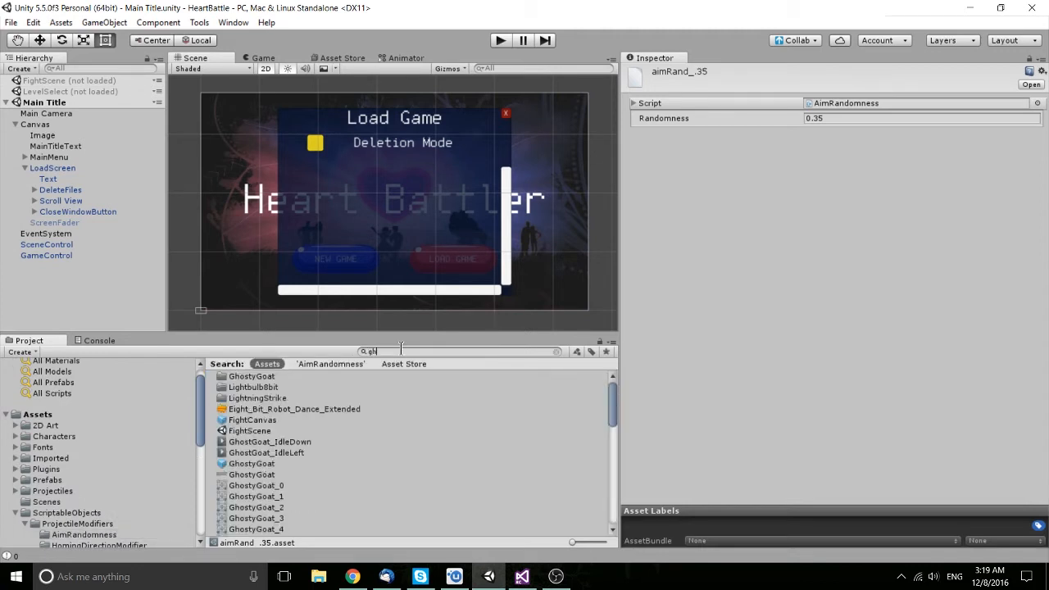
pyautogui.click(251, 387)
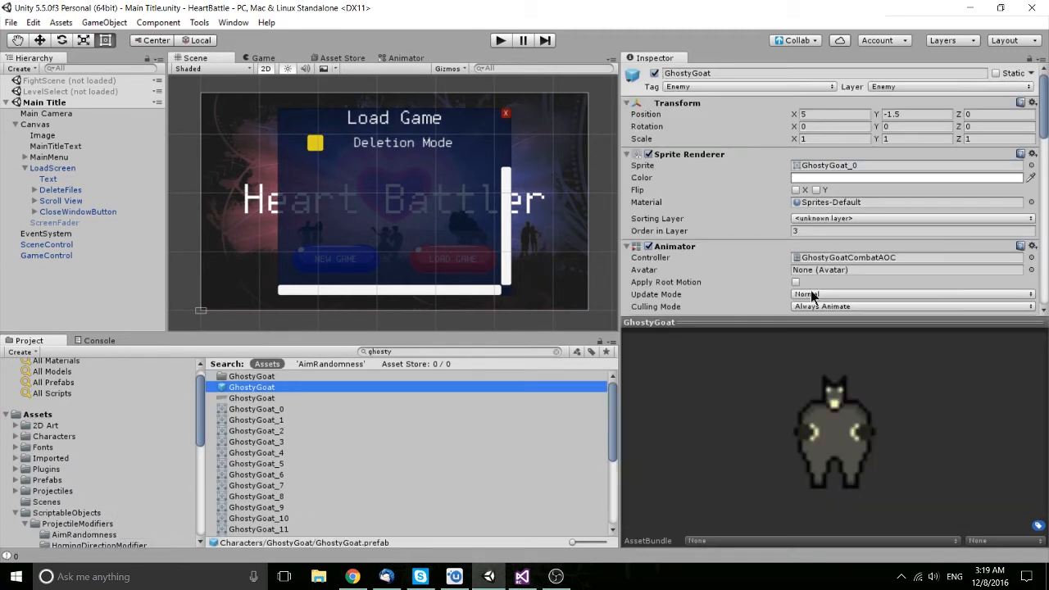
pyautogui.scroll(-3)
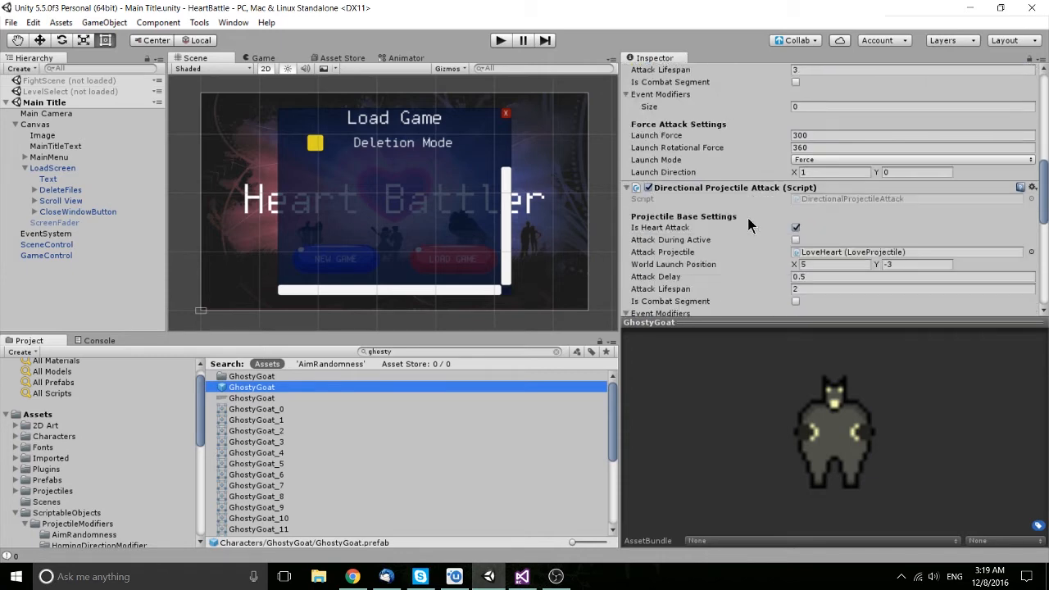
pyautogui.scroll(-3)
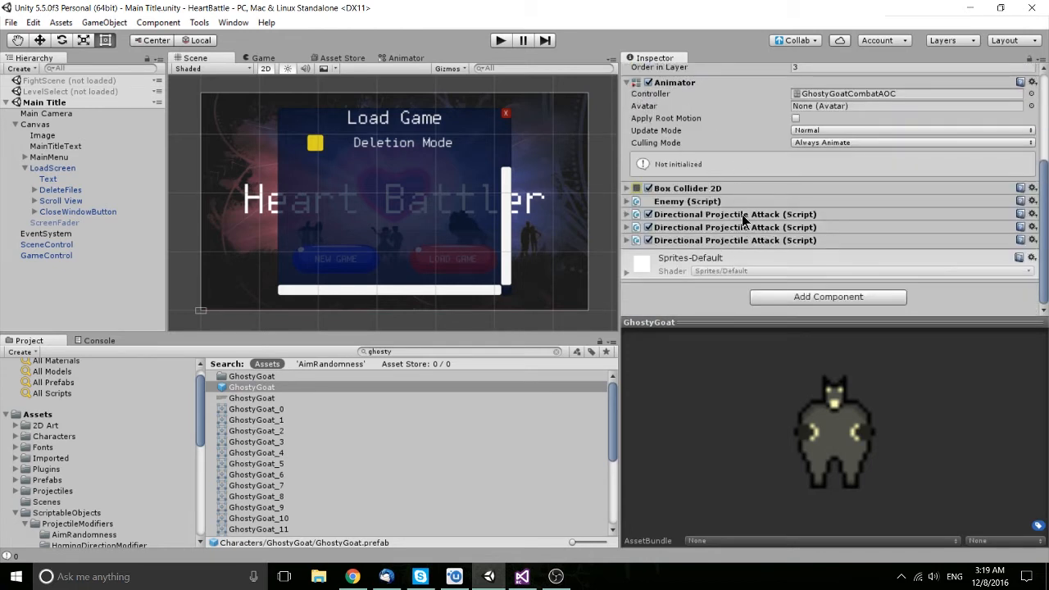
pyautogui.moveTo(793, 257)
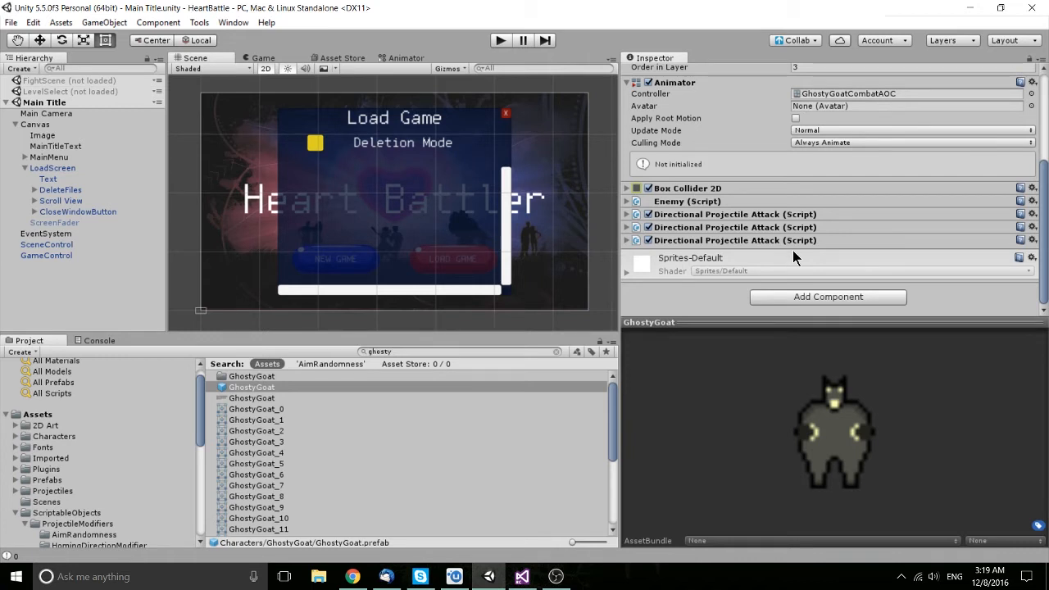
pyautogui.moveTo(692, 266)
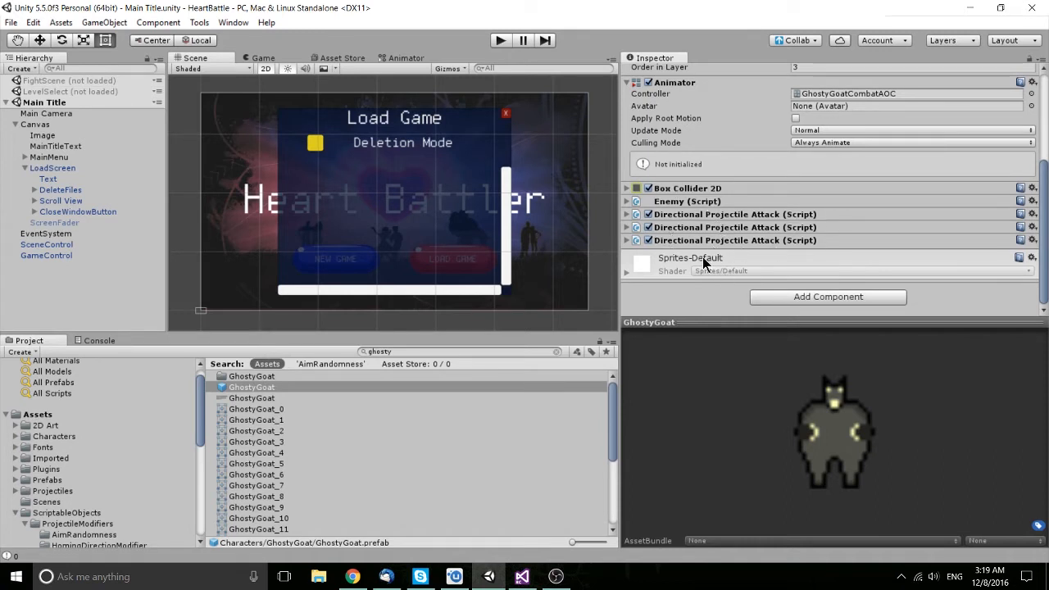
pyautogui.moveTo(799, 194)
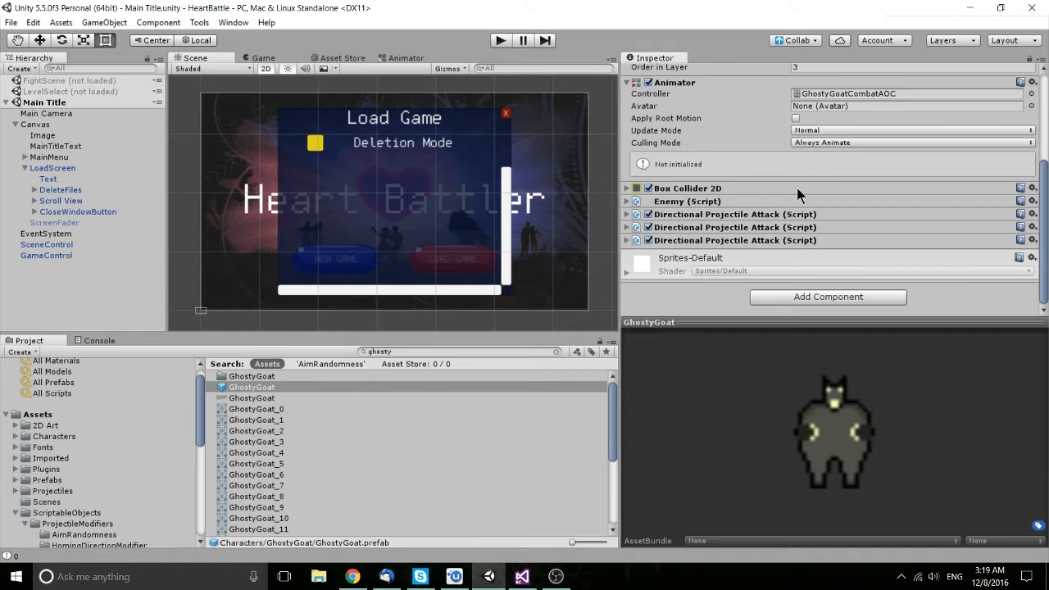
pyautogui.moveTo(480, 468)
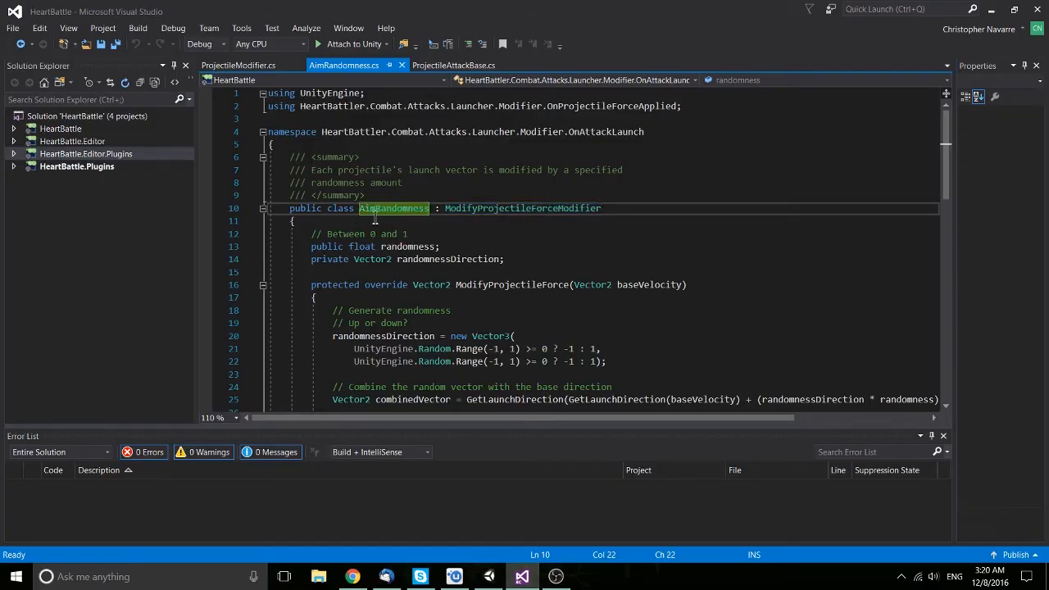
pyautogui.moveTo(497, 212)
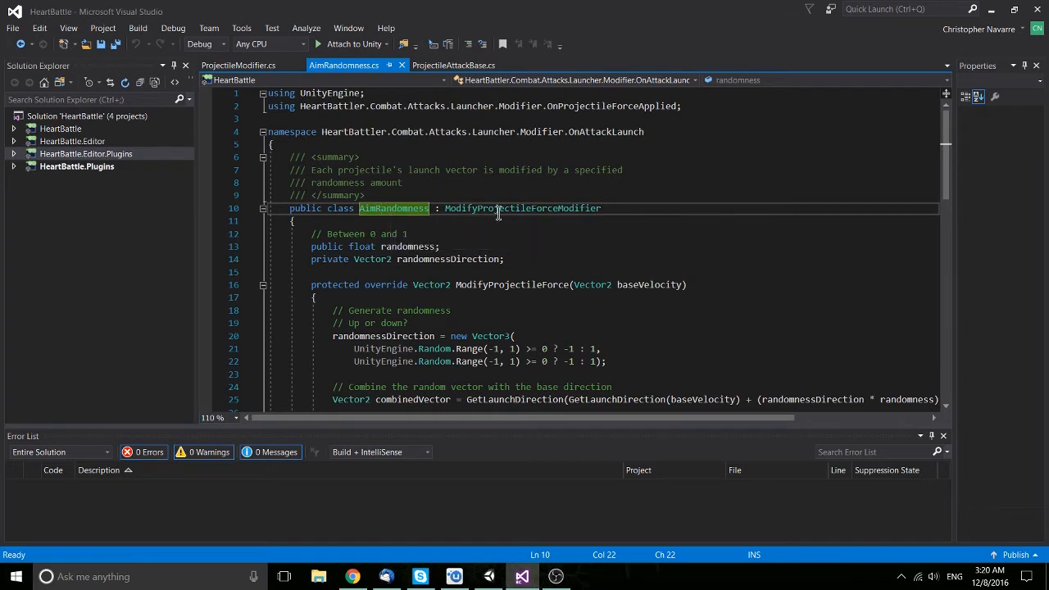
pyautogui.click(242, 64)
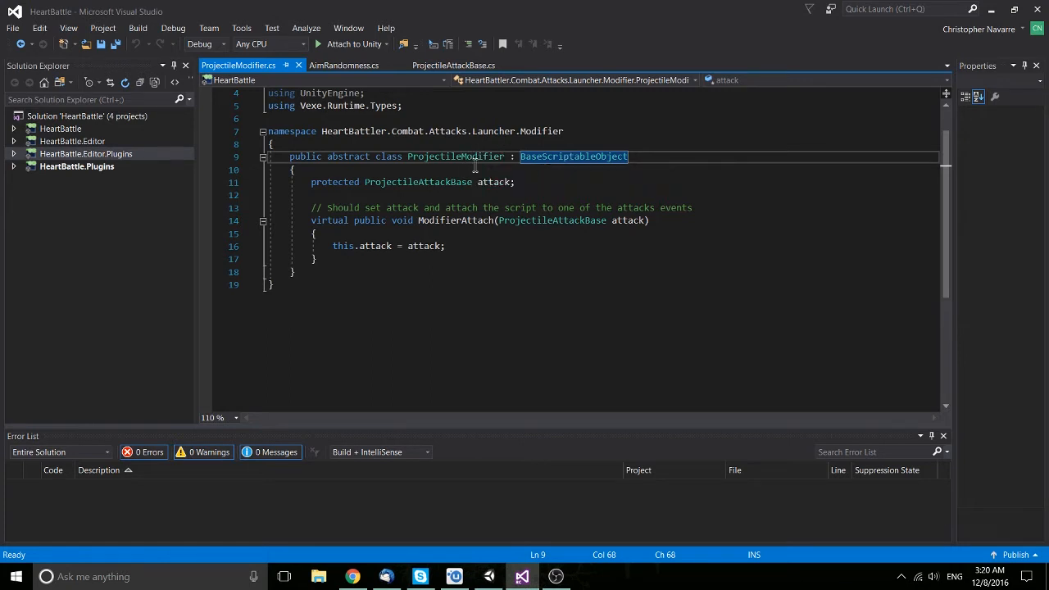
pyautogui.moveTo(481, 157)
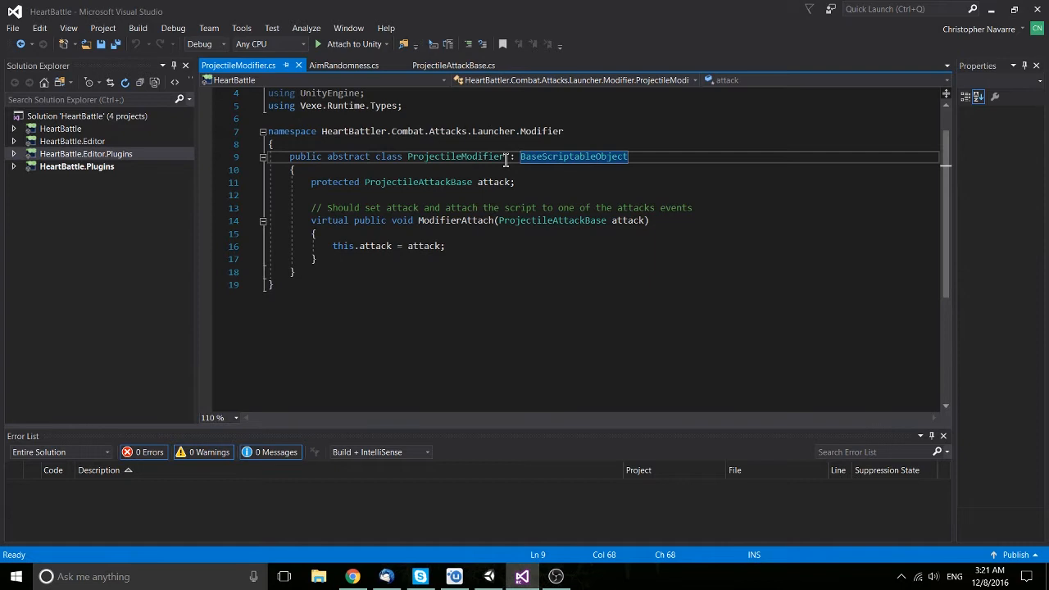
pyautogui.moveTo(534, 156)
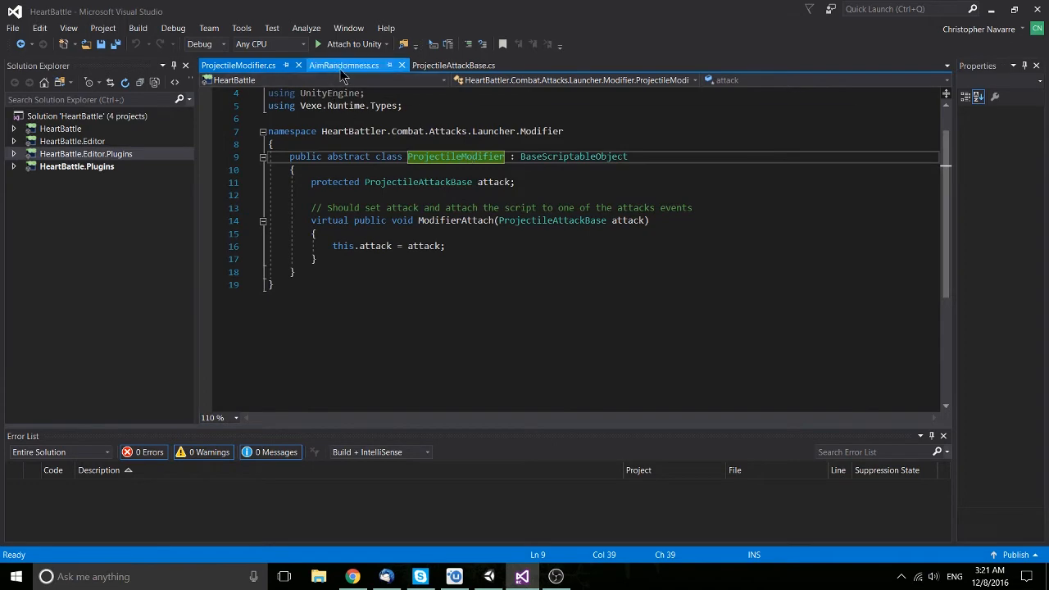
# Open AimRandomness.cs and scroll down to its UNITY_EDITOR menu-item section.
pyautogui.click(343, 65)
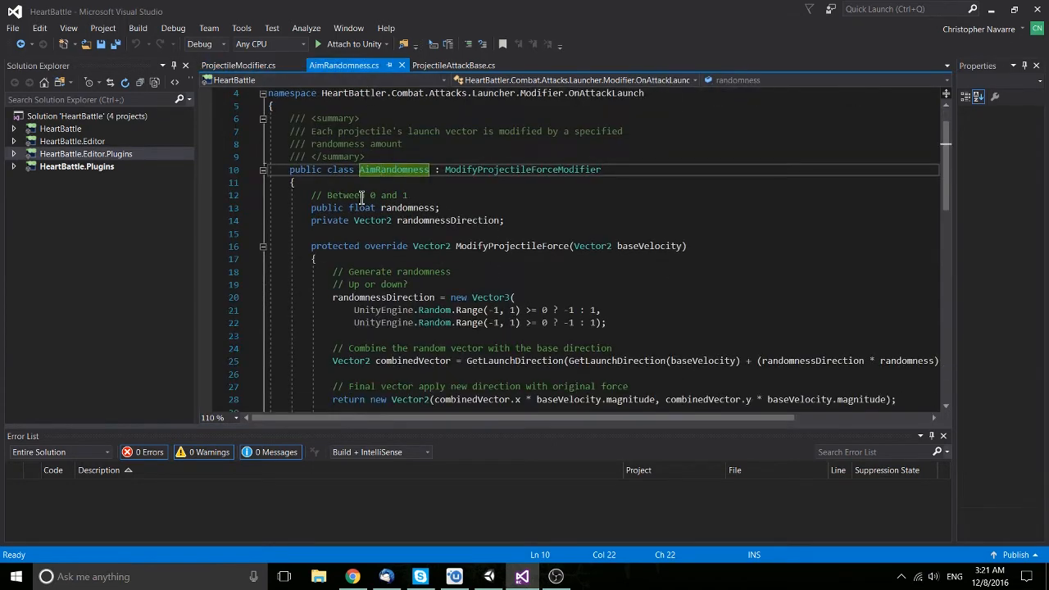
pyautogui.scroll(-3)
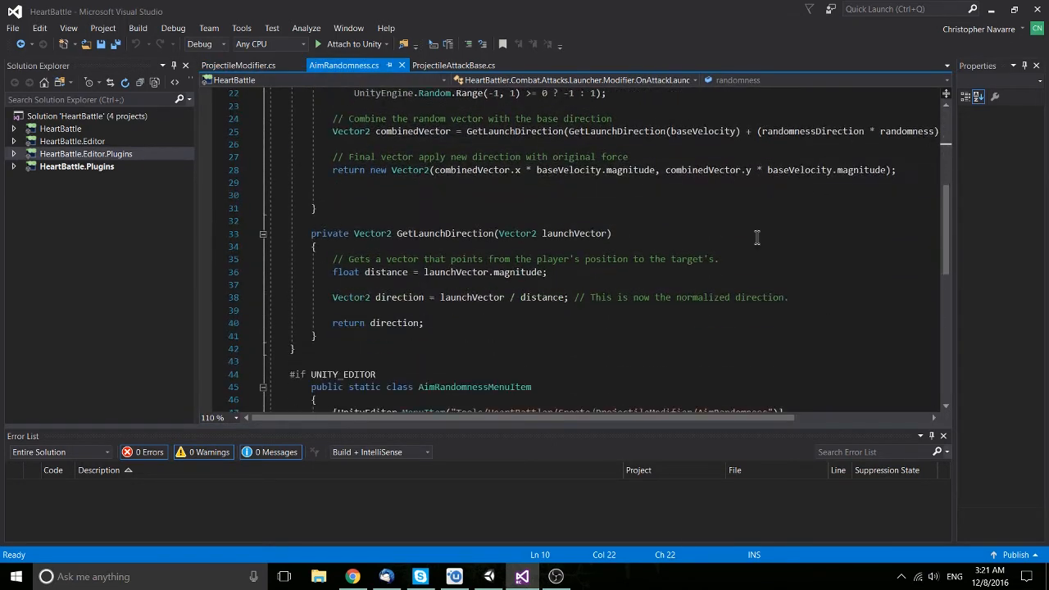
pyautogui.moveTo(806, 192)
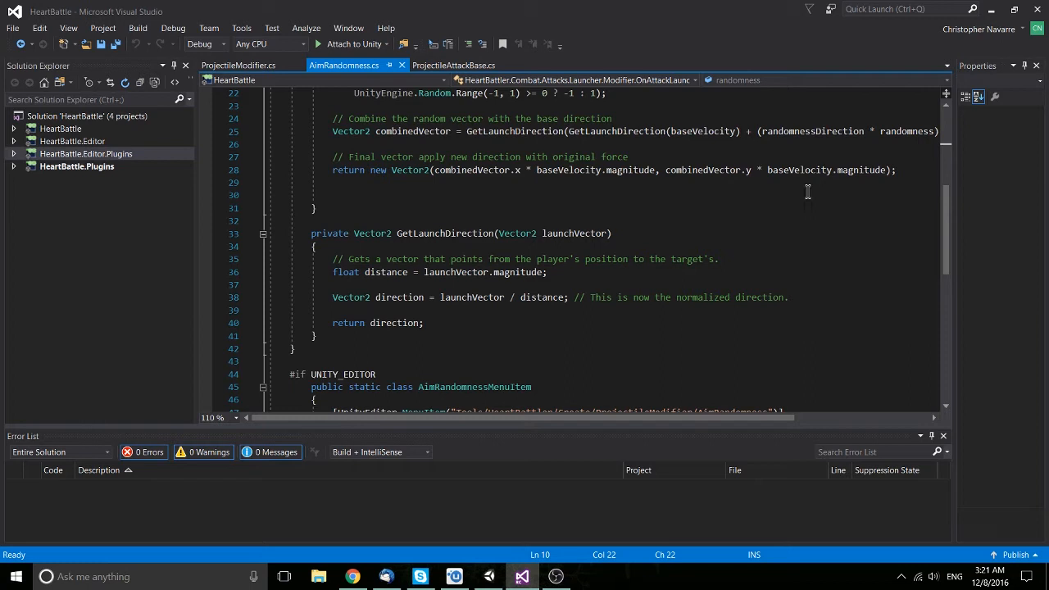
pyautogui.scroll(-3)
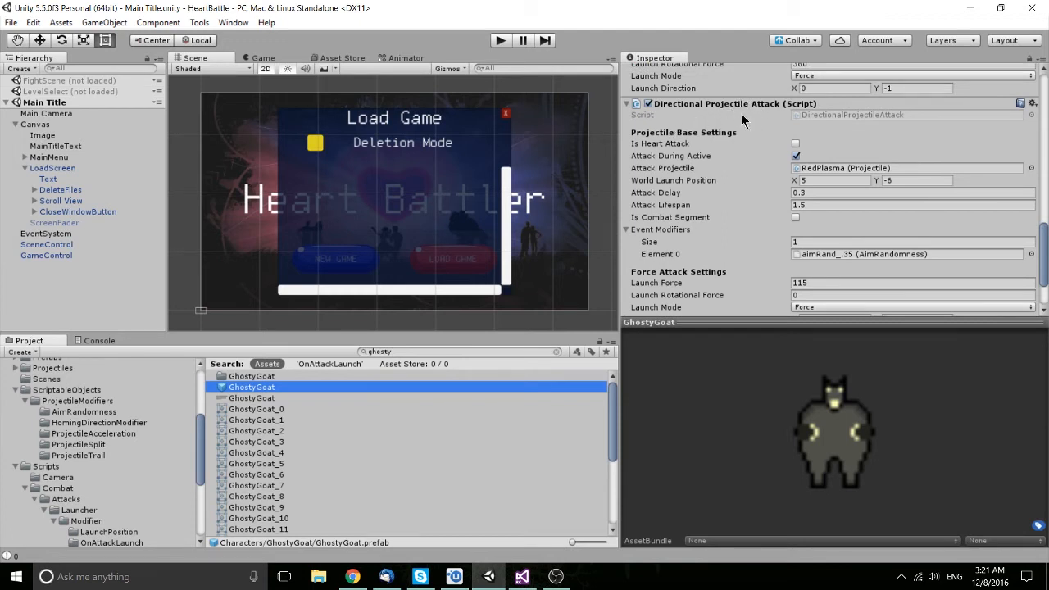
pyautogui.moveTo(740, 132)
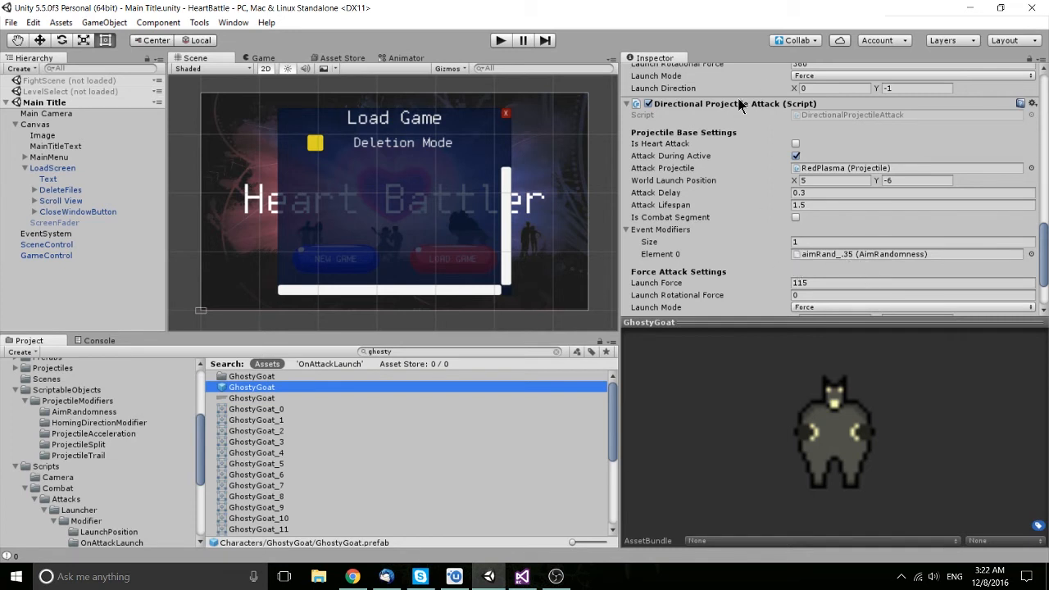
pyautogui.moveTo(874, 274)
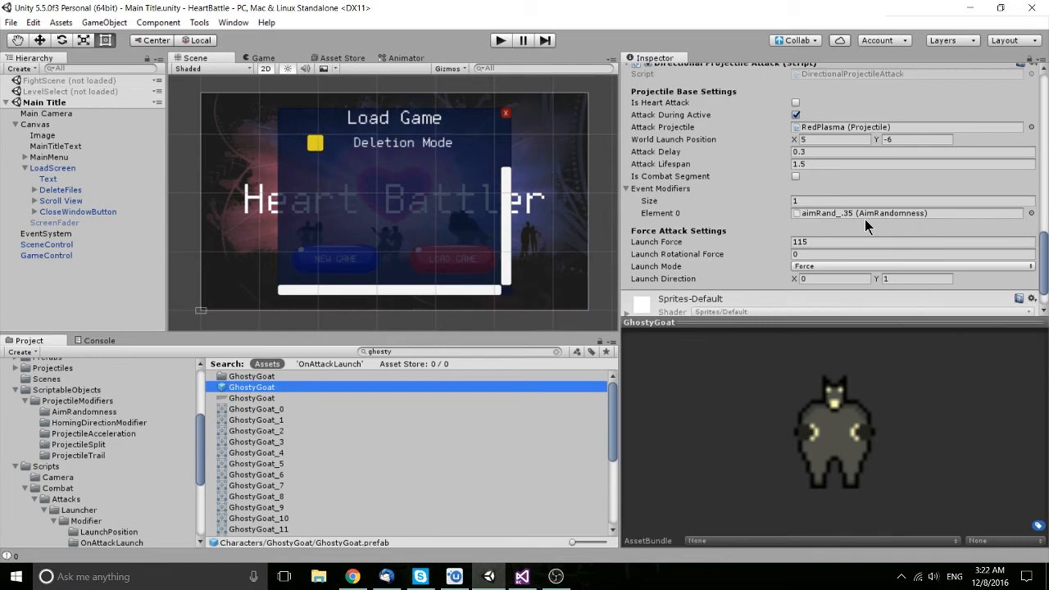
# Locate the aimRand_.35 modifier asset in the AimRandomness folder.
pyautogui.click(521, 576)
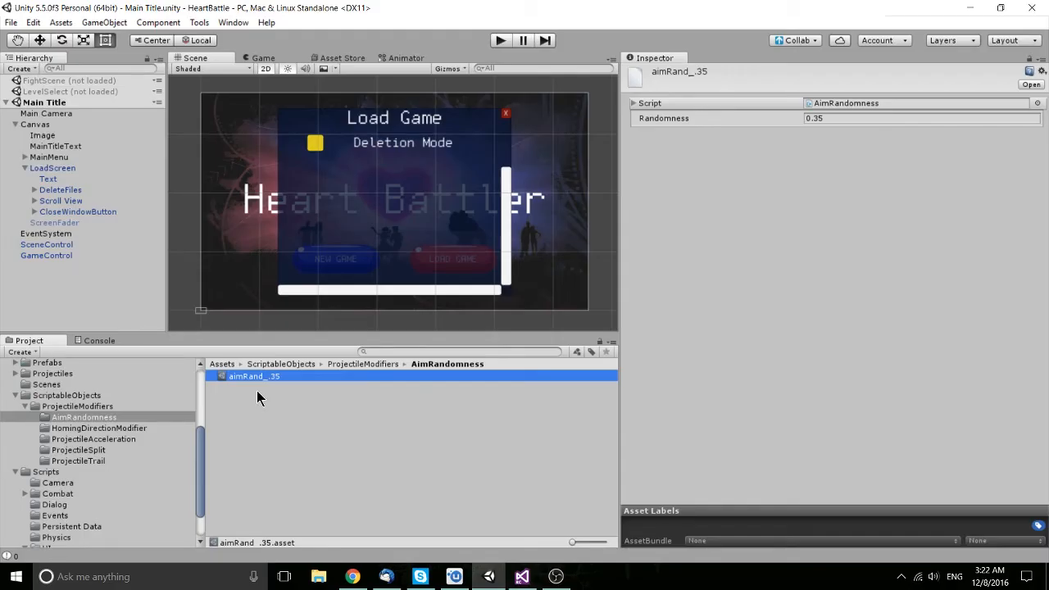
pyautogui.moveTo(264, 415)
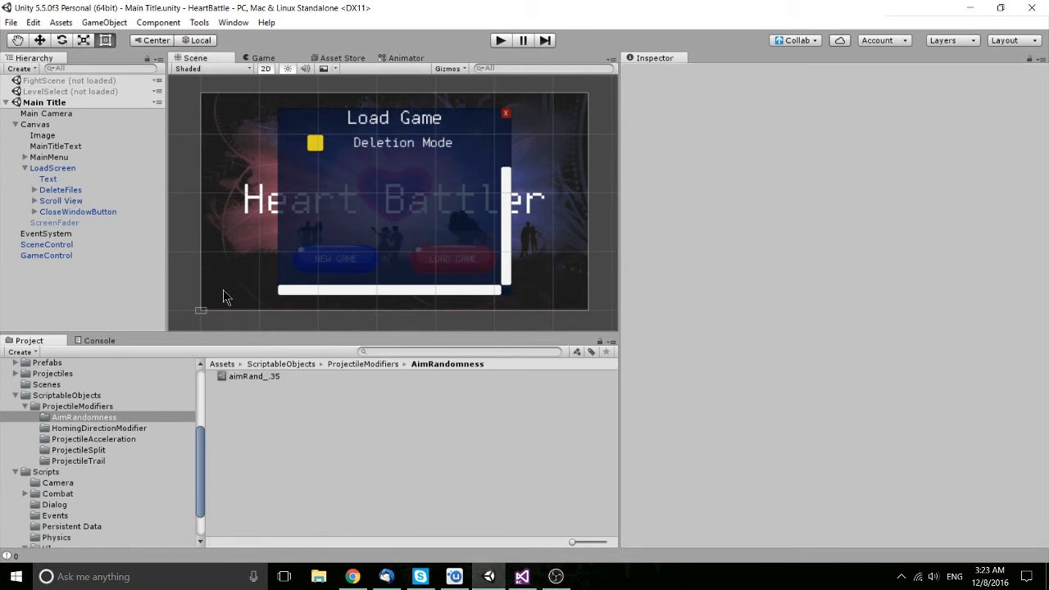
pyautogui.click(199, 23)
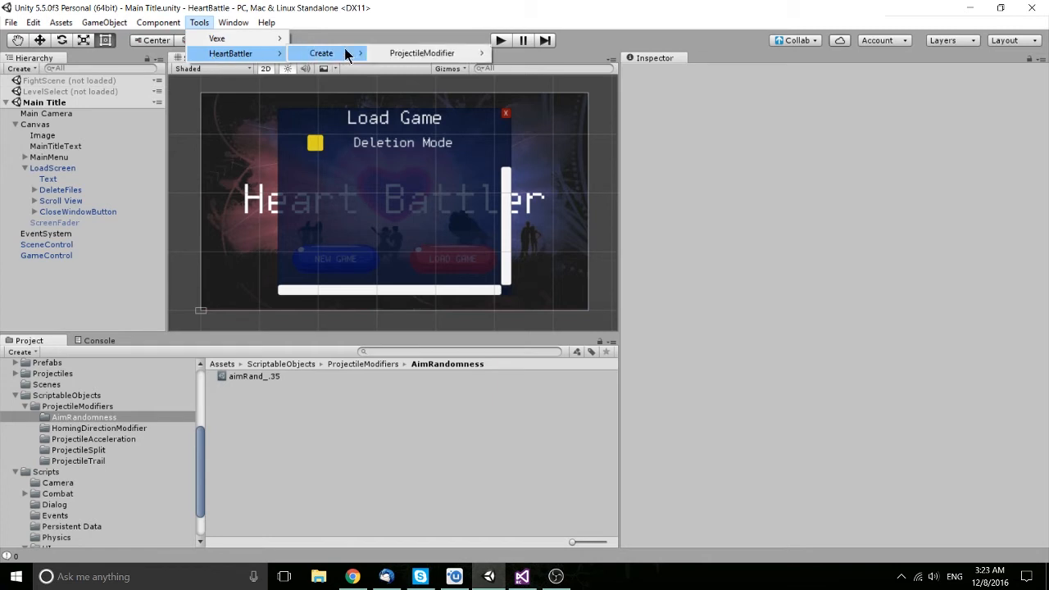
pyautogui.moveTo(426, 52)
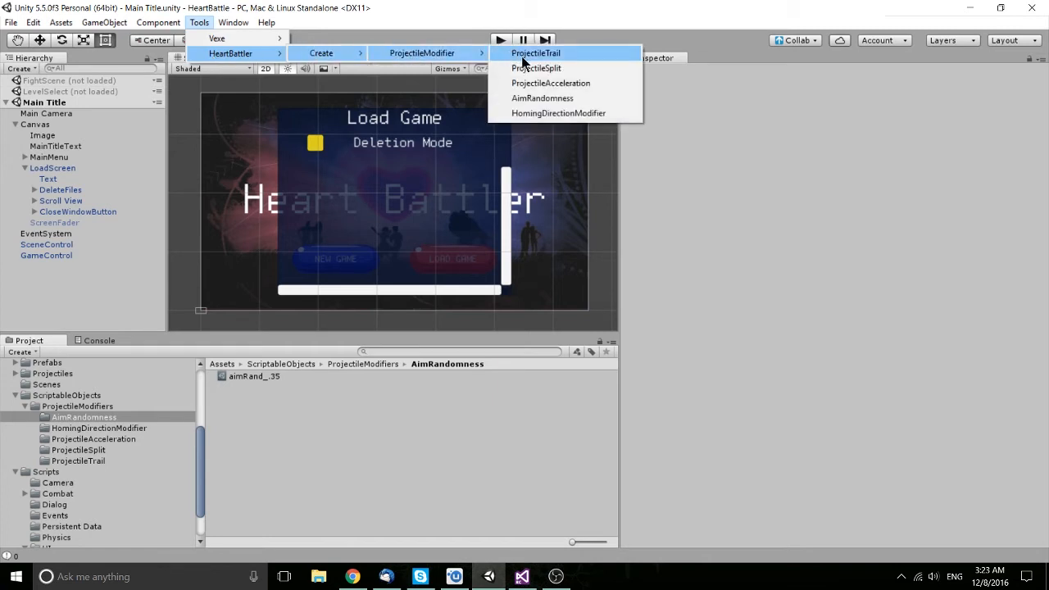
pyautogui.moveTo(550, 83)
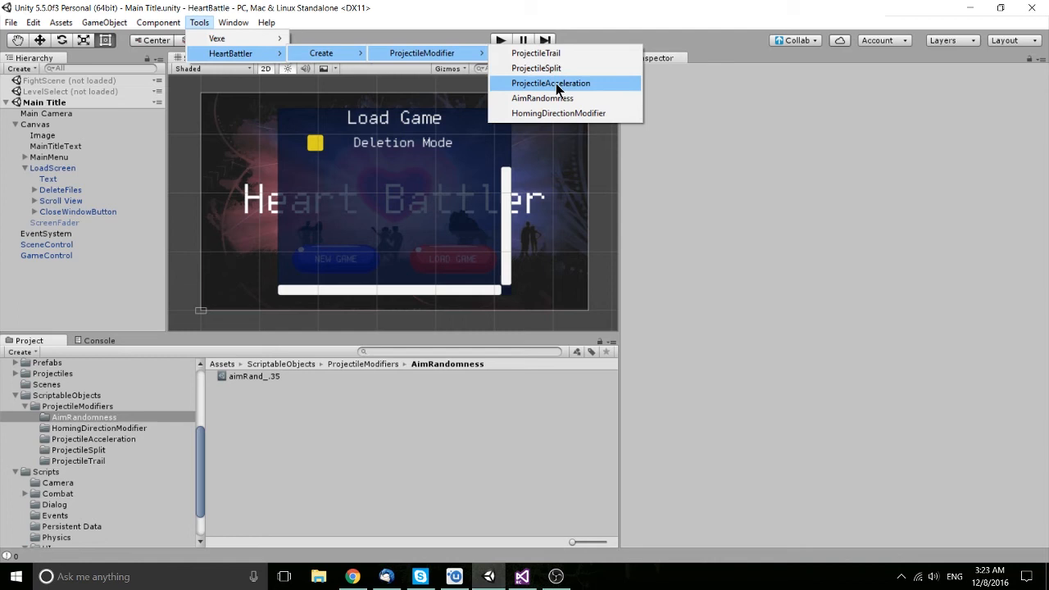
pyautogui.moveTo(556, 98)
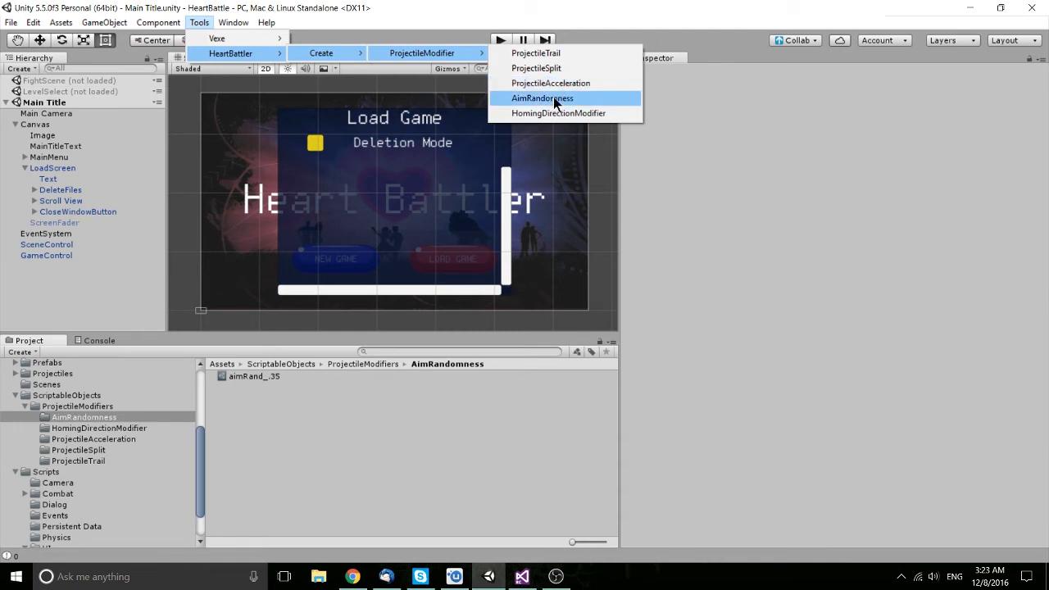
# Create a new aimRand AimRandomness asset from the HeartBattler menu and inspect it.
pyautogui.click(541, 97)
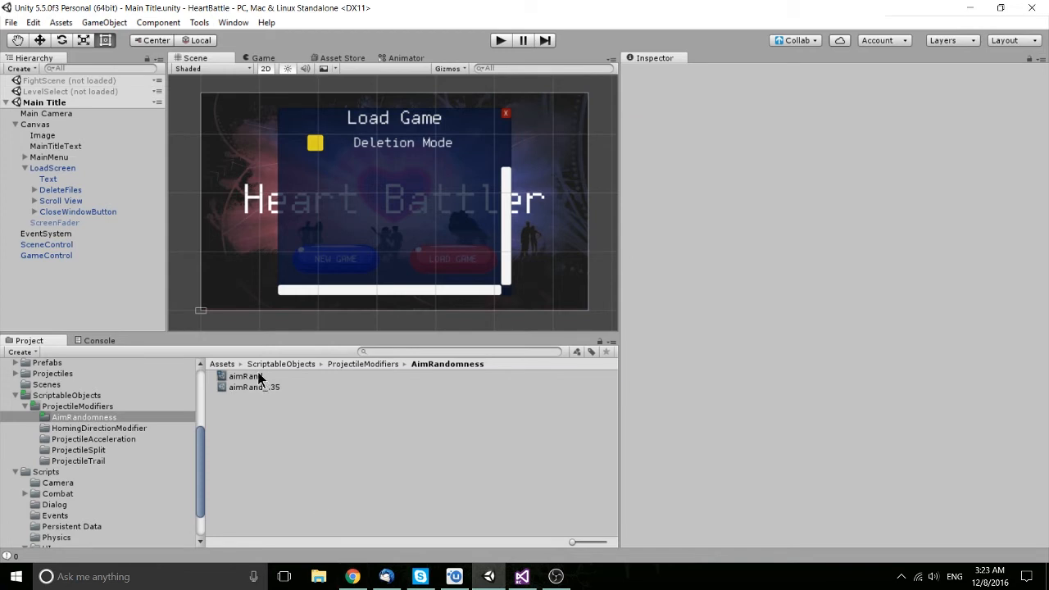
pyautogui.click(245, 375)
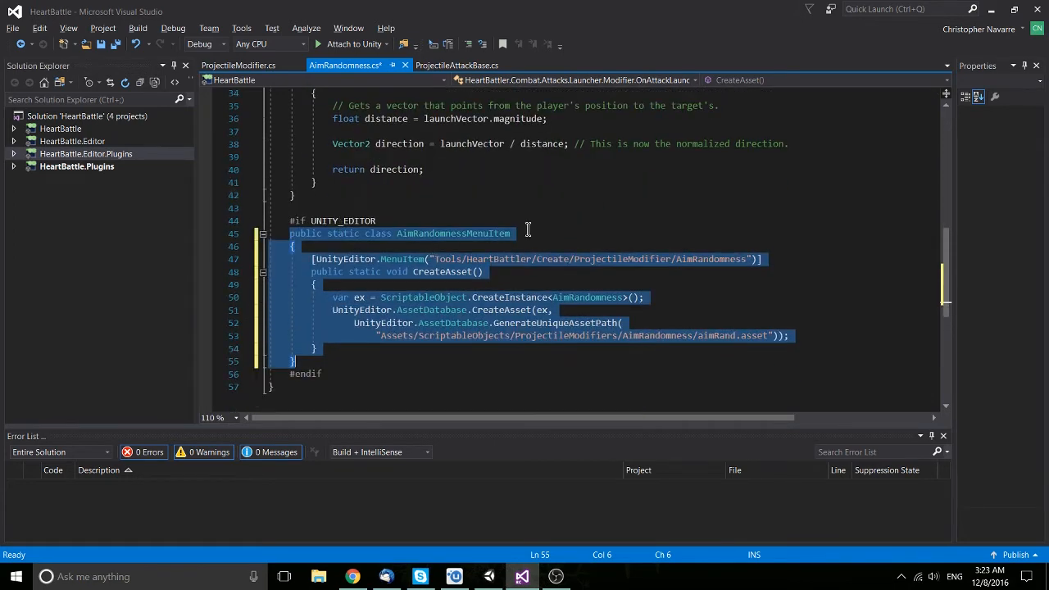
pyautogui.scroll(-3)
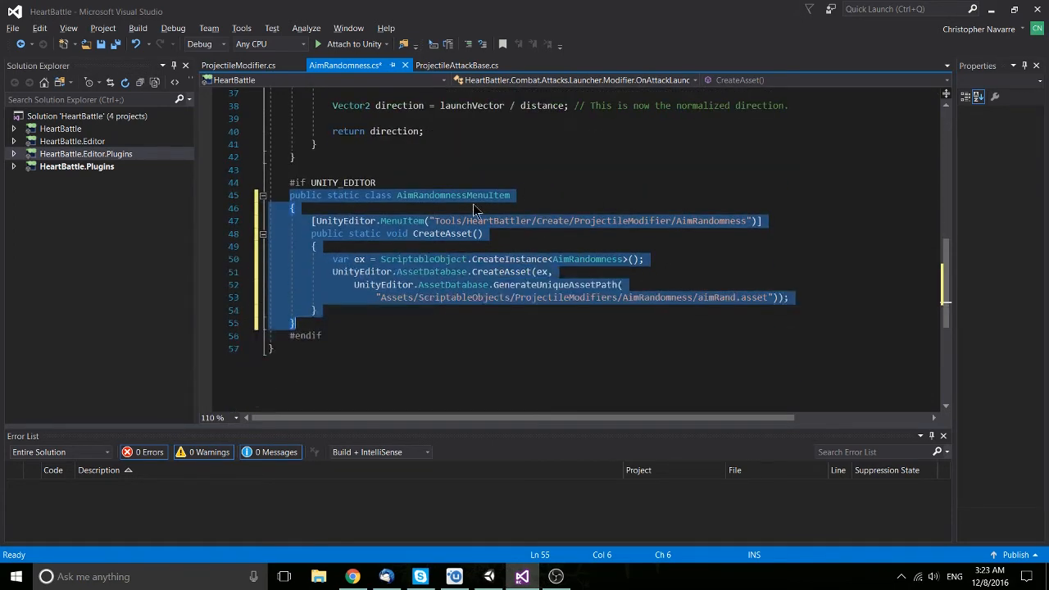
pyautogui.click(485, 234)
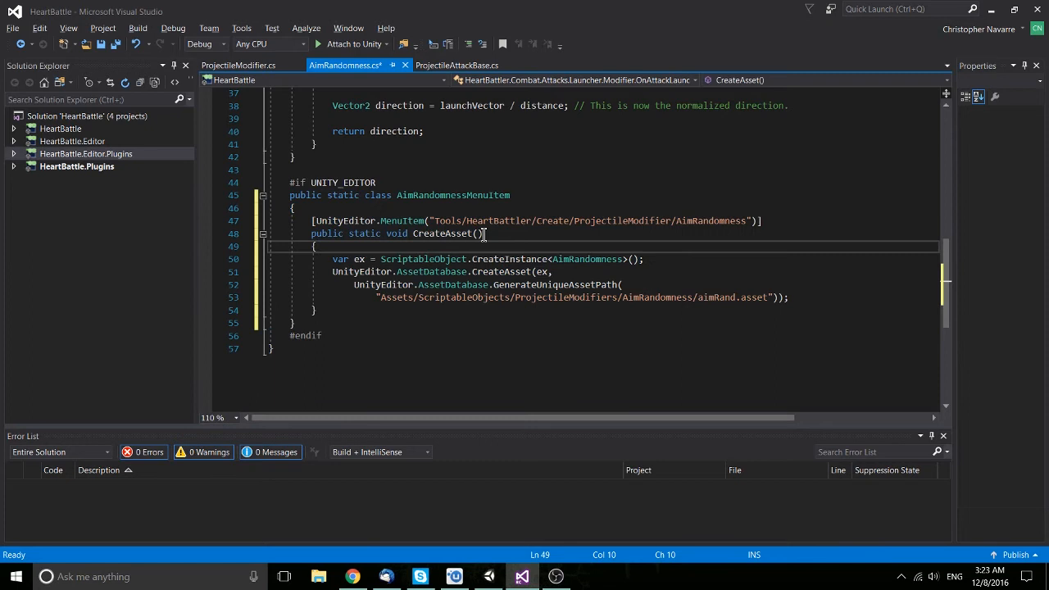
pyautogui.moveTo(762, 303)
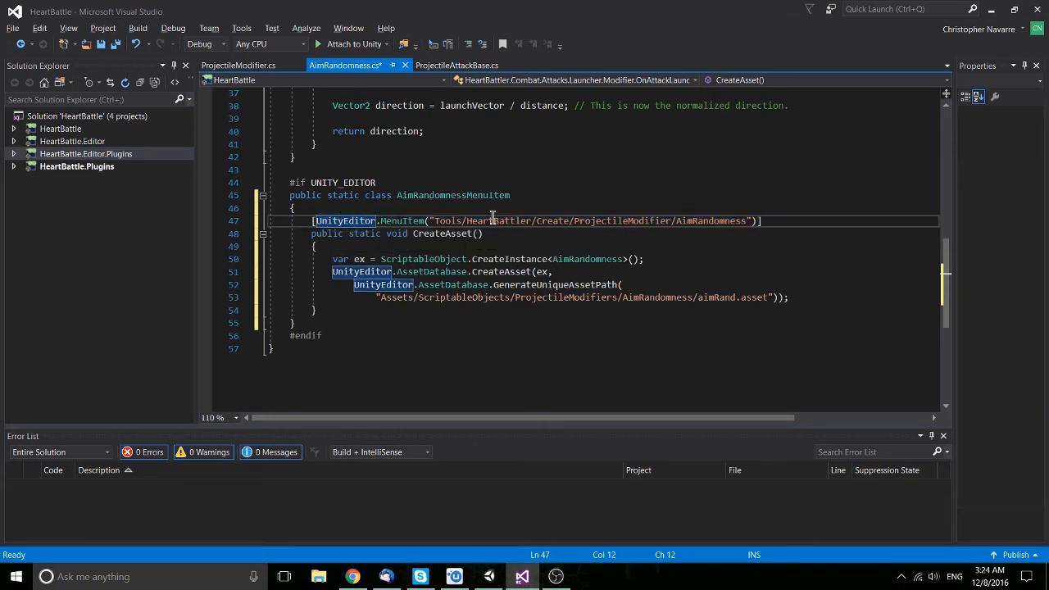
pyautogui.moveTo(467, 221)
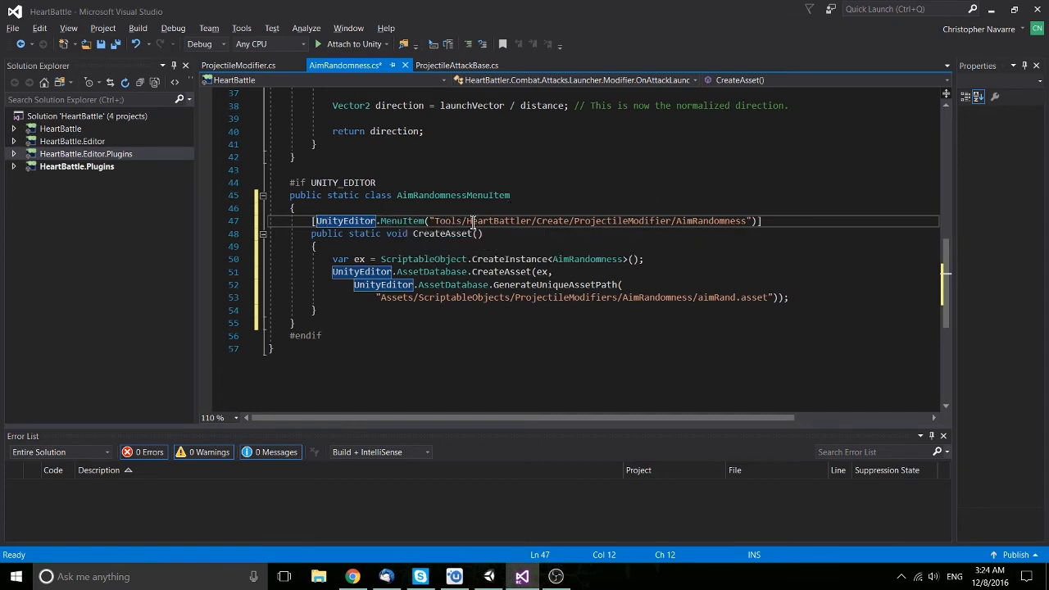
pyautogui.moveTo(767, 221)
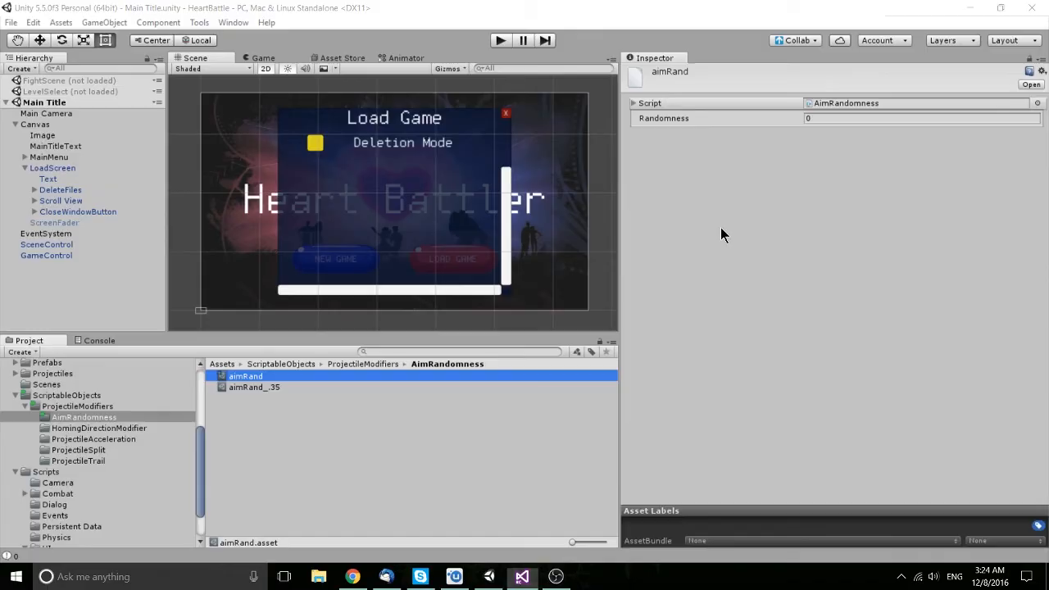
# Browse the Tools > HeartBattler and Vexe menus, then switch to Visual Studio.
pyautogui.click(198, 22)
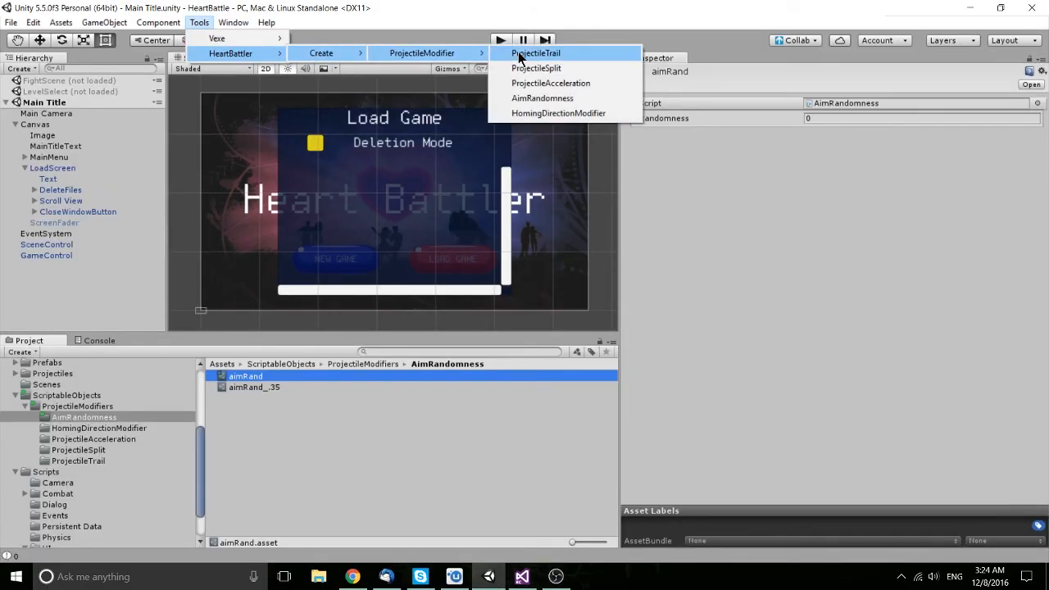
pyautogui.moveTo(278, 69)
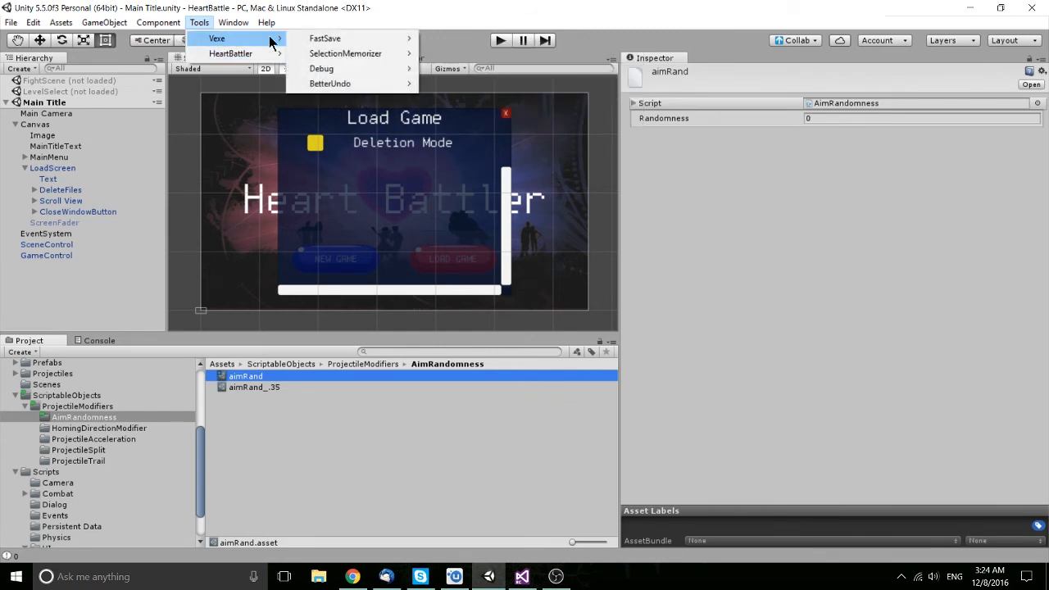
pyautogui.moveTo(329, 38)
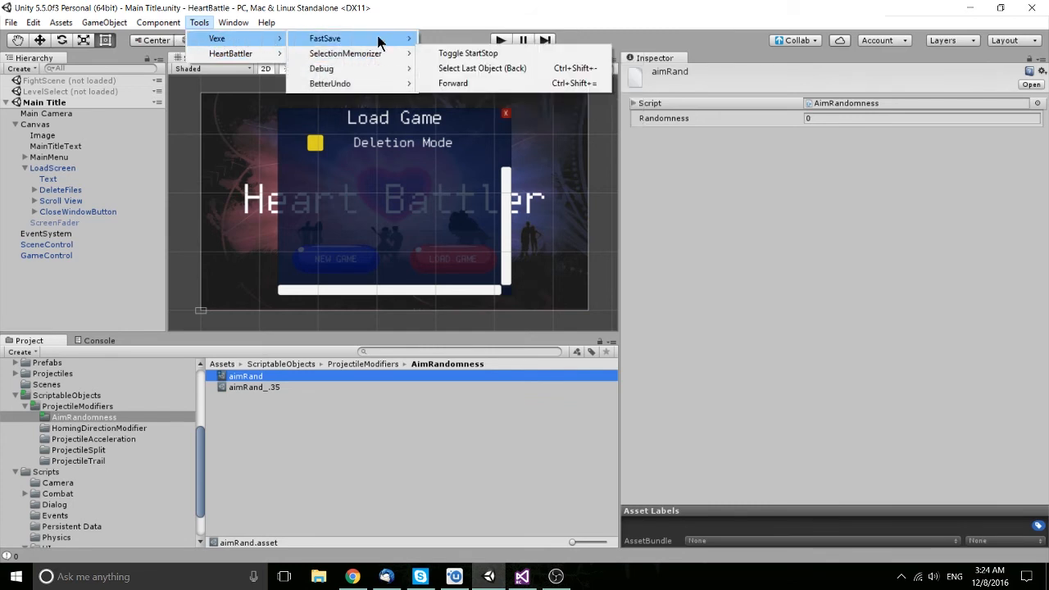
pyautogui.click(213, 22)
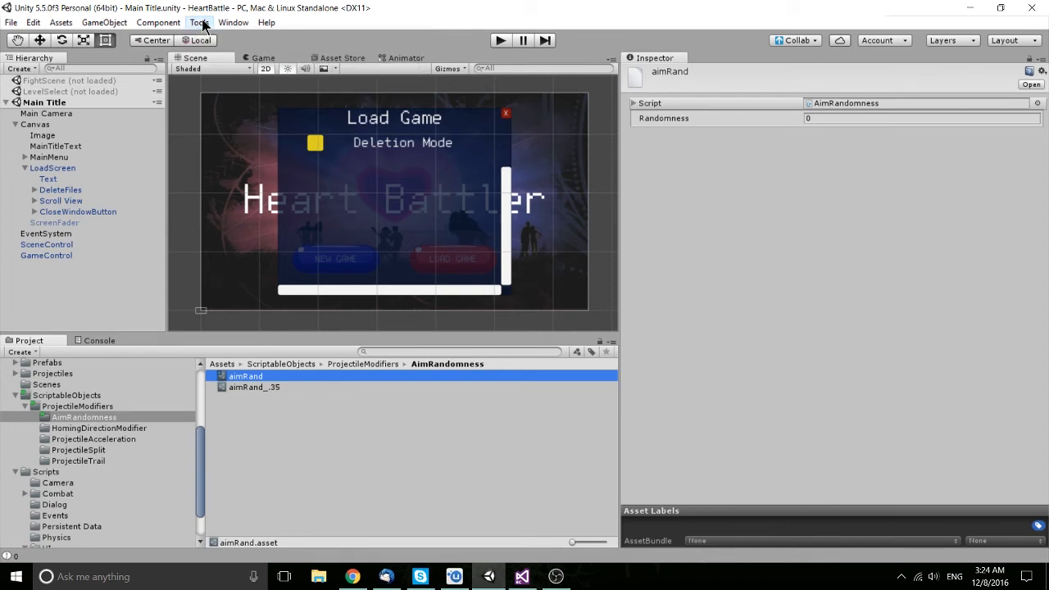
pyautogui.click(198, 22)
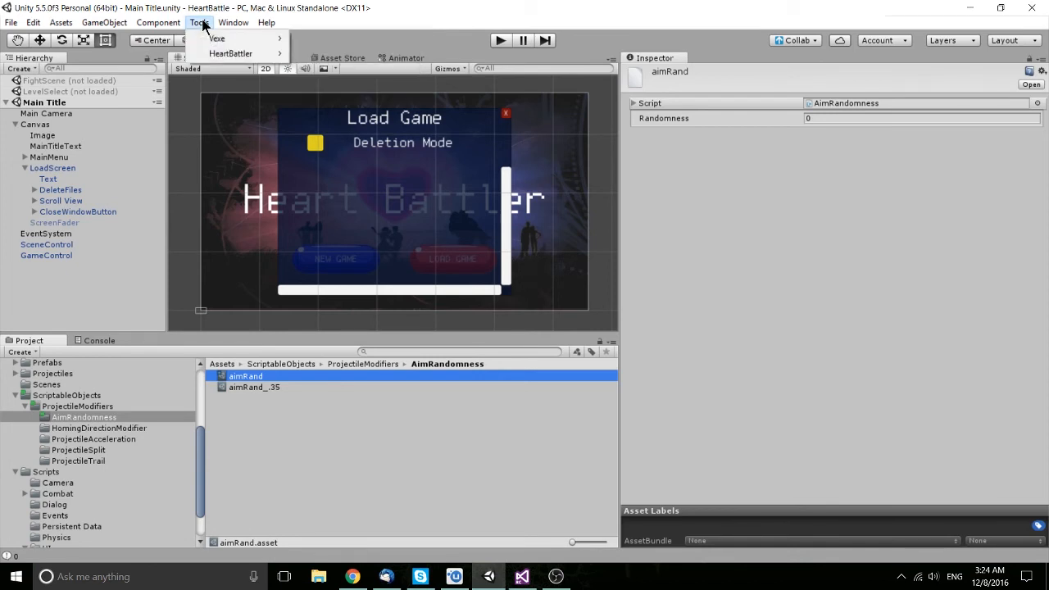
pyautogui.click(236, 23)
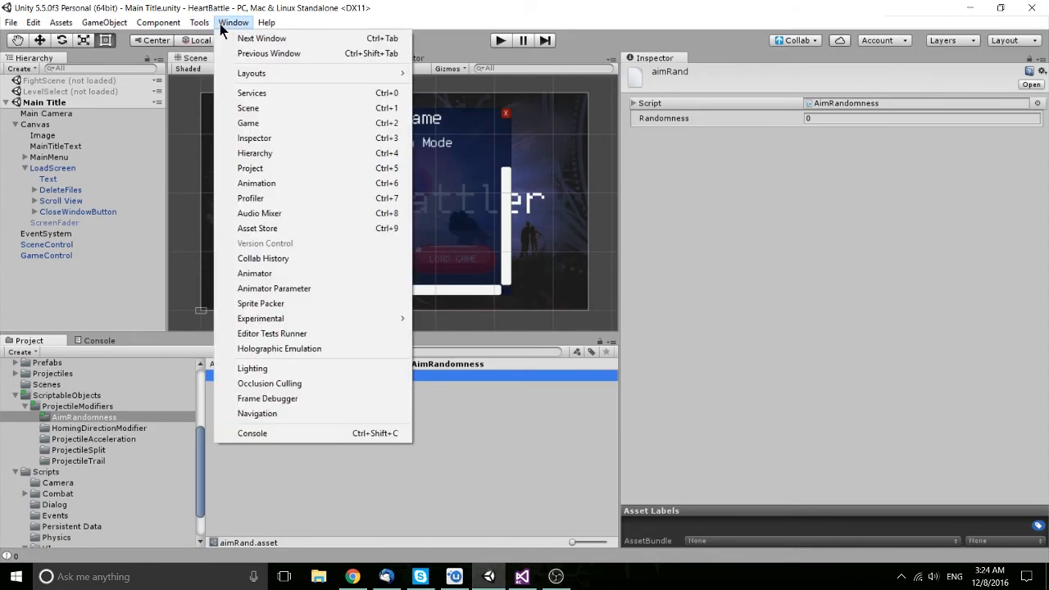
pyautogui.click(521, 575)
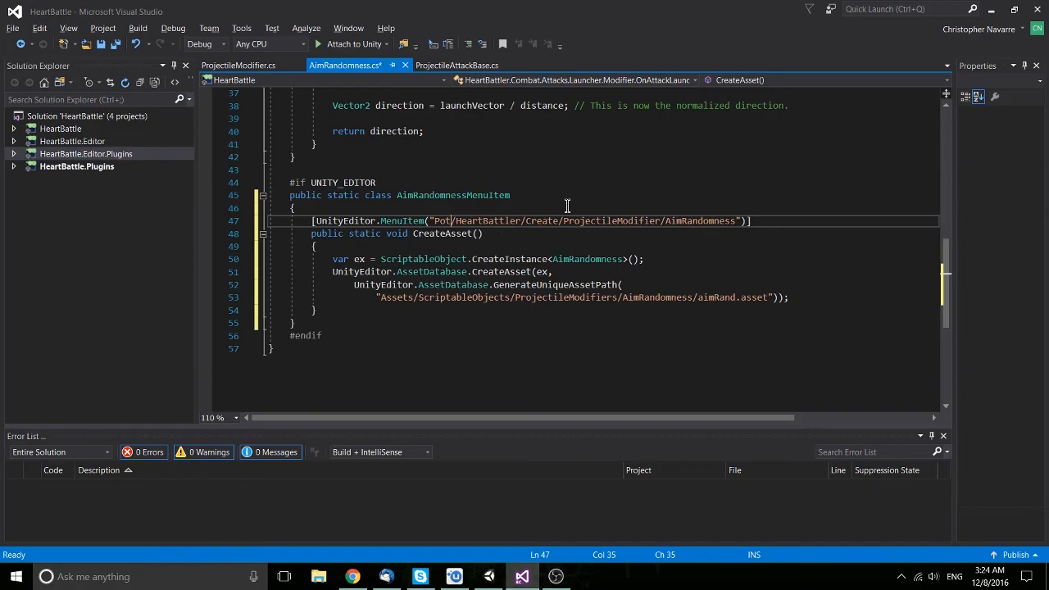
# Change the MenuItem path prefix from 'Potato' back to 'Tools'.
pyautogui.click(553, 575)
pyautogui.write('ato')
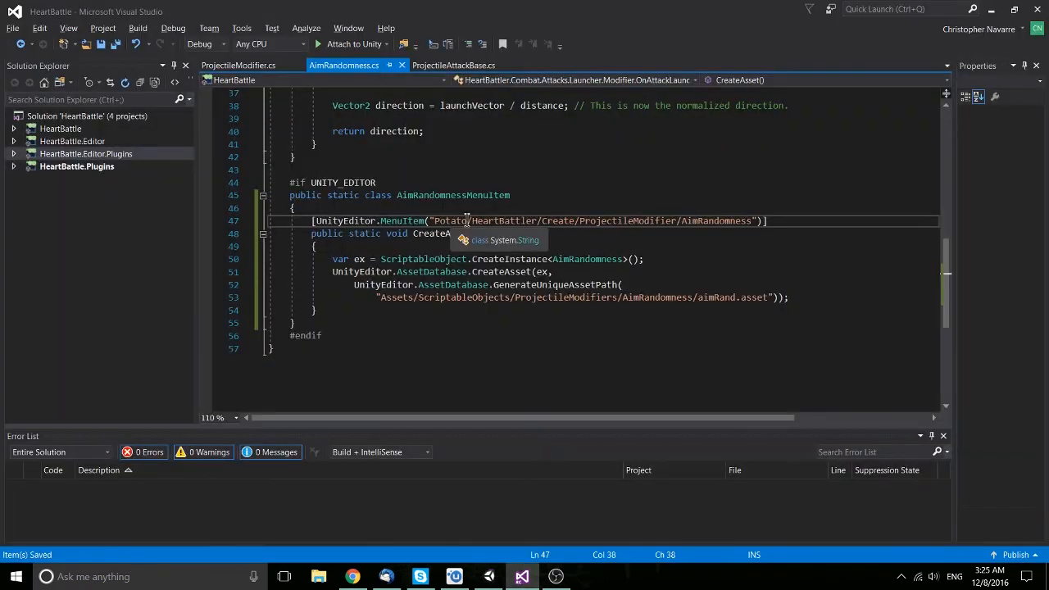
pyautogui.write('Tools')
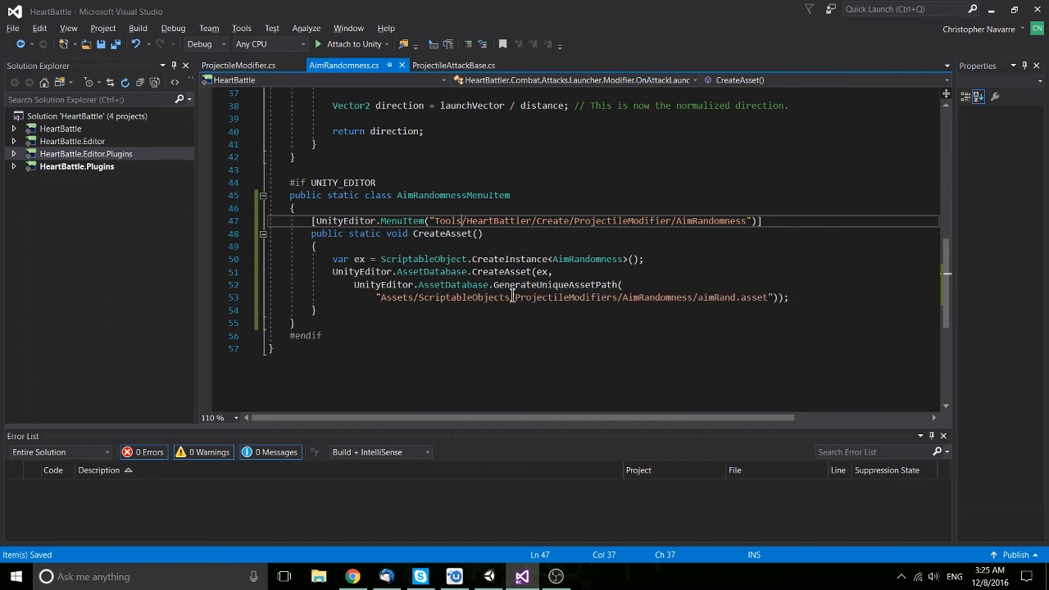
pyautogui.moveTo(610, 284)
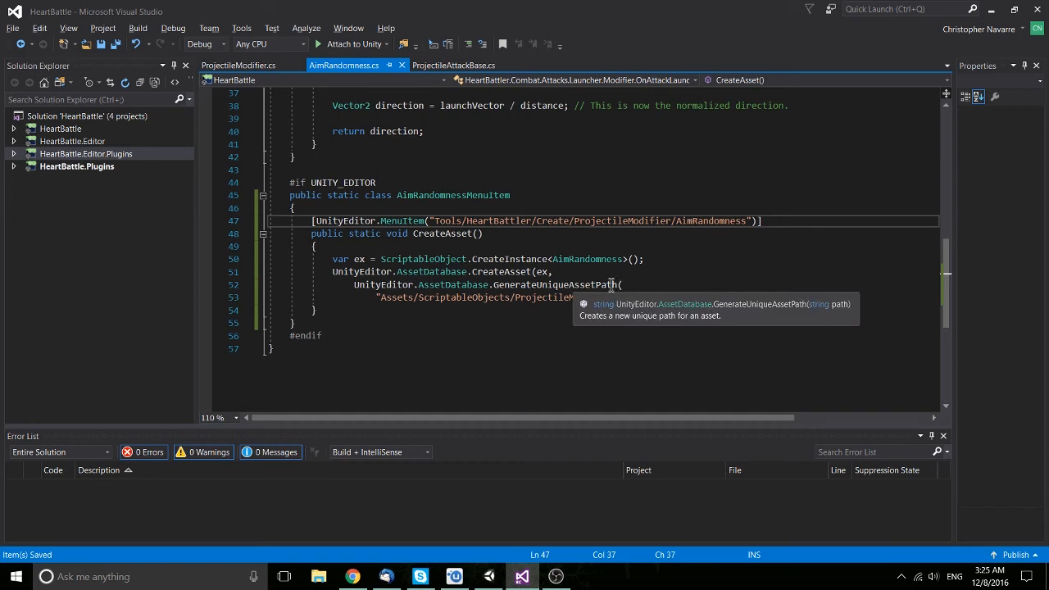
pyautogui.moveTo(740, 312)
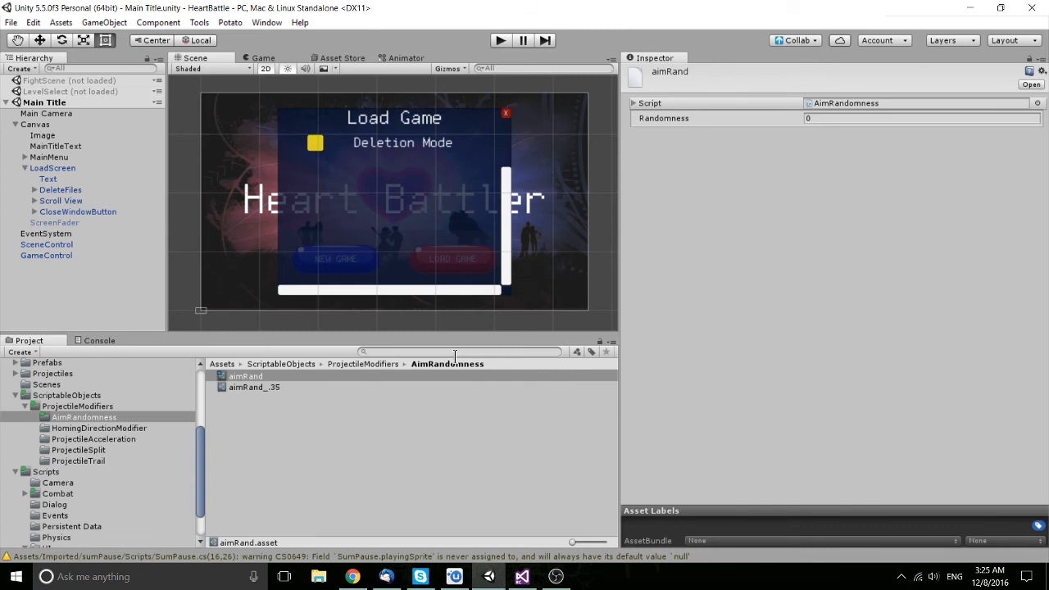
pyautogui.moveTo(342, 396)
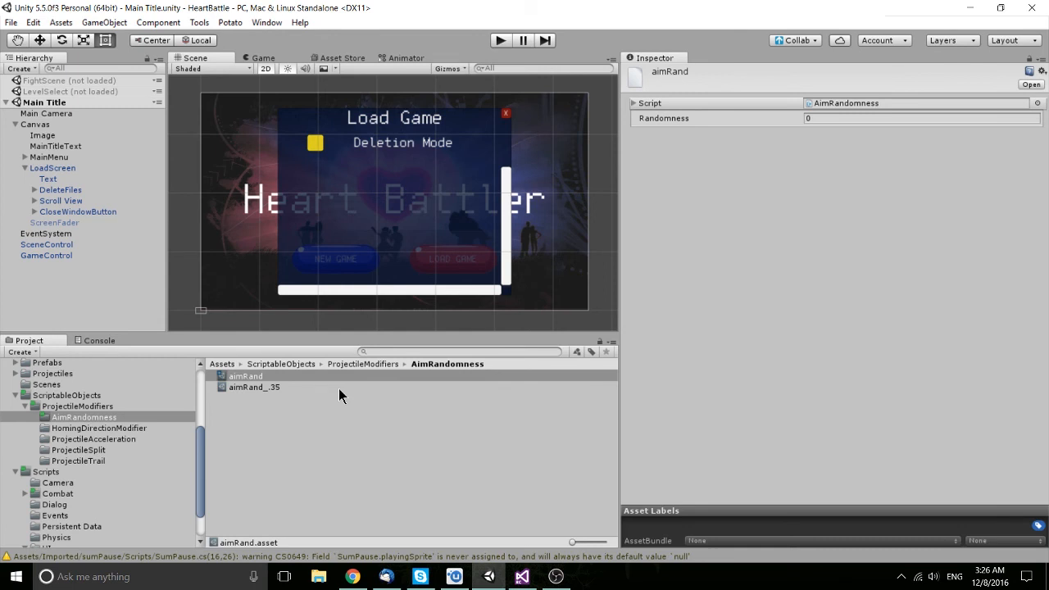
pyautogui.moveTo(355, 401)
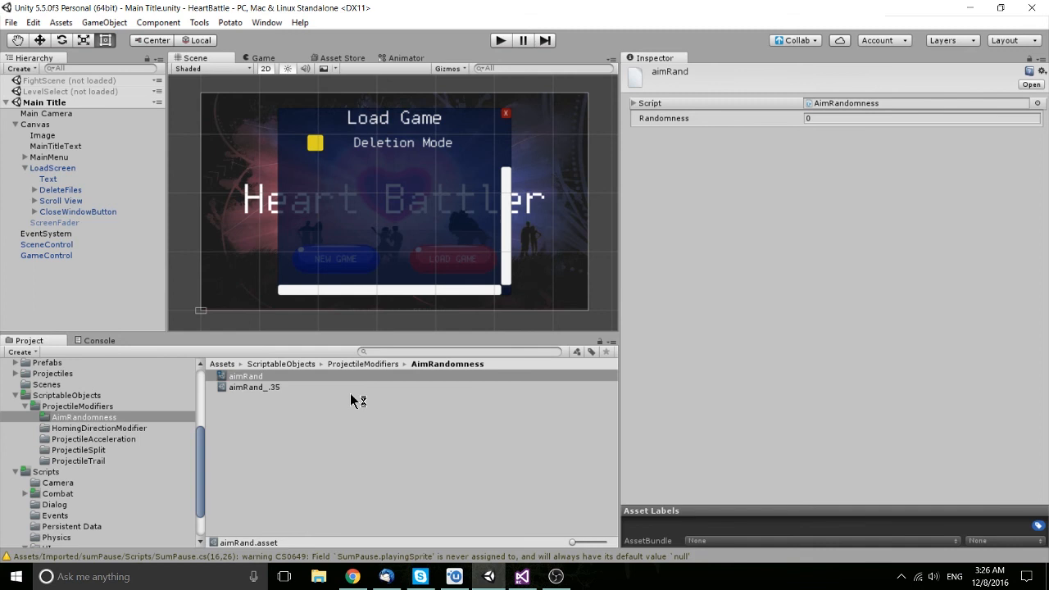
# Select the aimRand asset, then inspect the LoadScreen's CloseWindowButton.
pyautogui.click(246, 375)
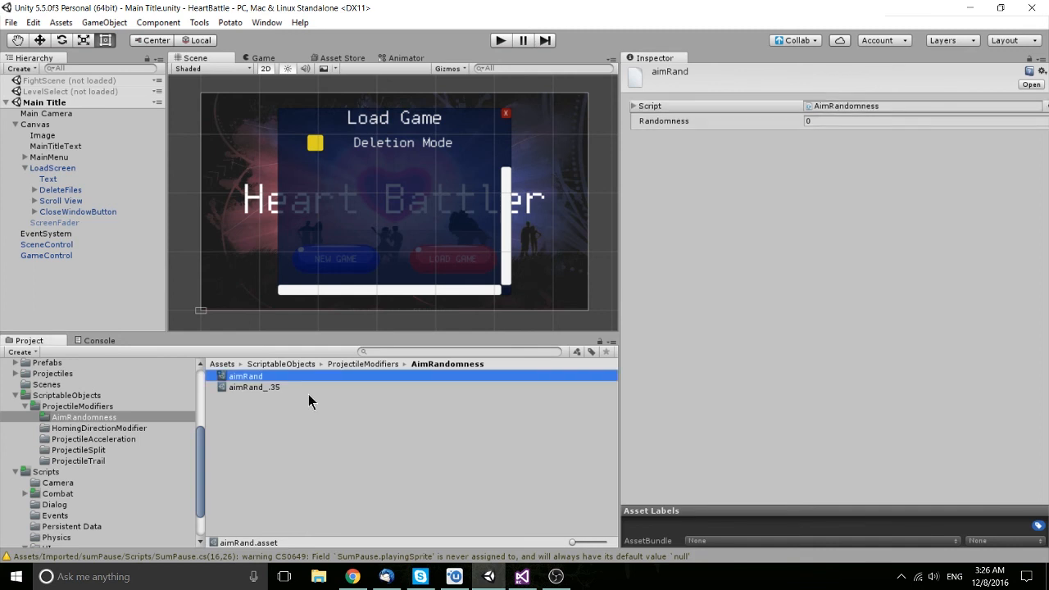
pyautogui.click(77, 211)
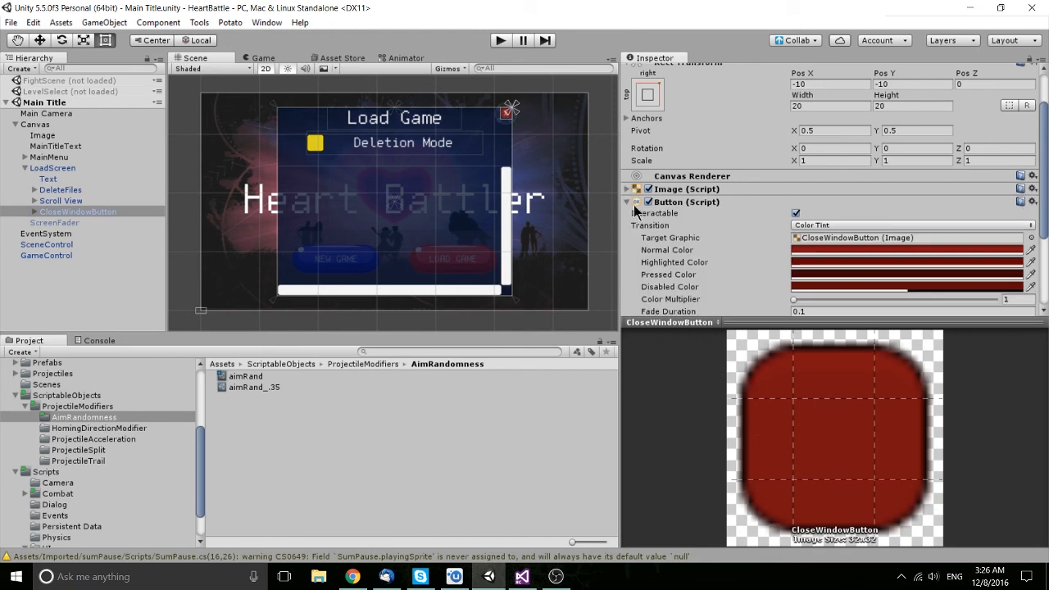
# Collapse the Button (Script) component and reselect the aimRand_.35 asset.
pyautogui.click(627, 201)
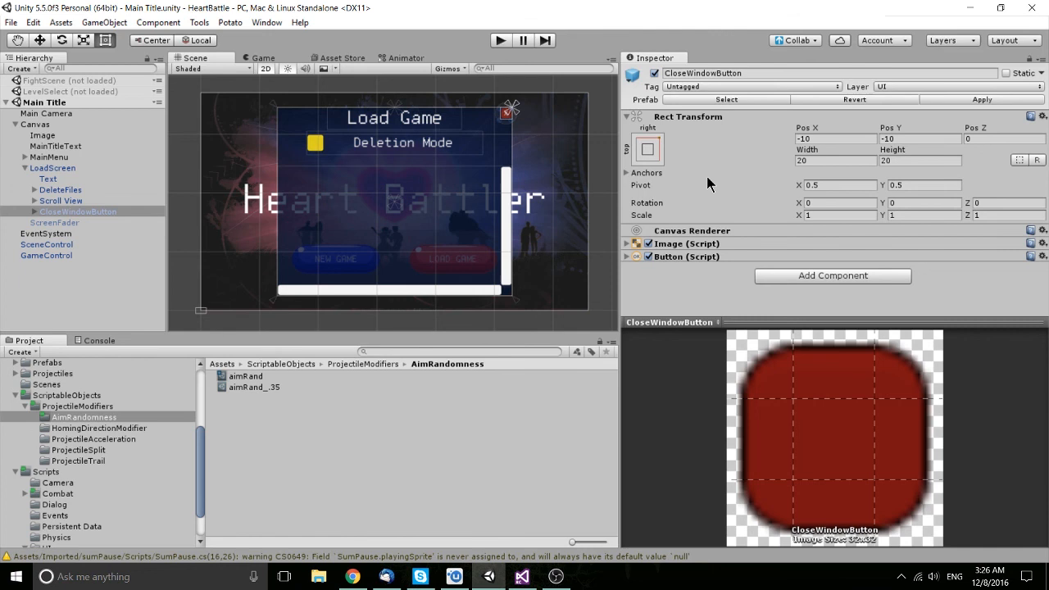
pyautogui.moveTo(779, 232)
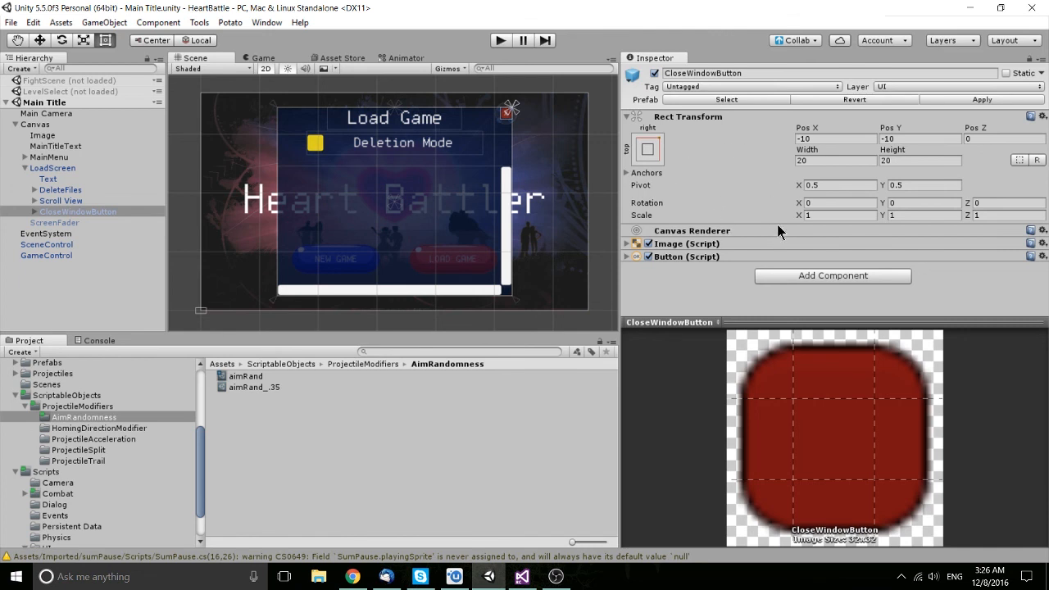
pyautogui.moveTo(212, 439)
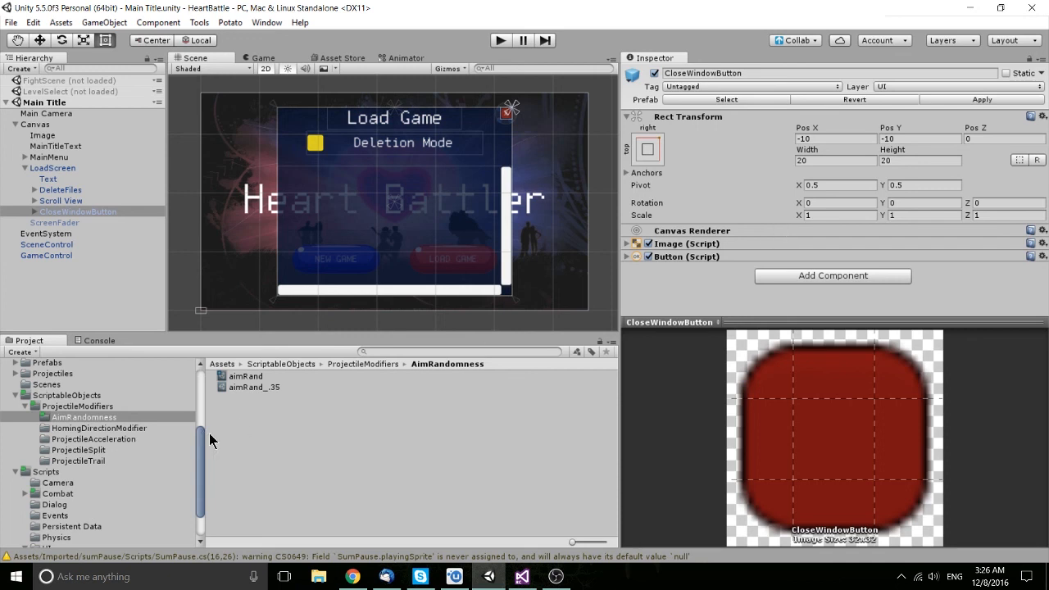
pyautogui.click(254, 387)
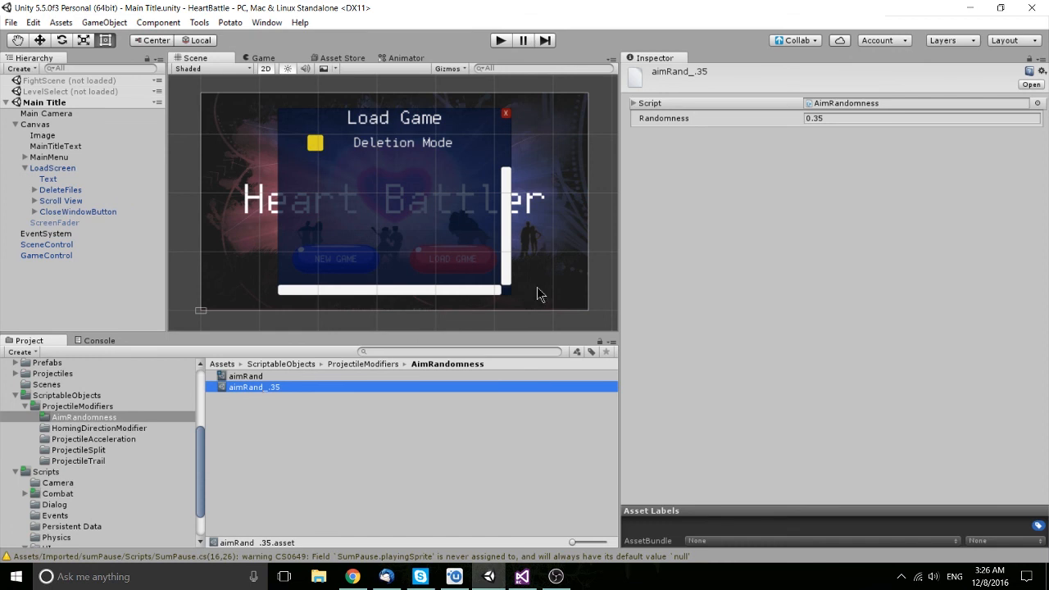
pyautogui.moveTo(295, 397)
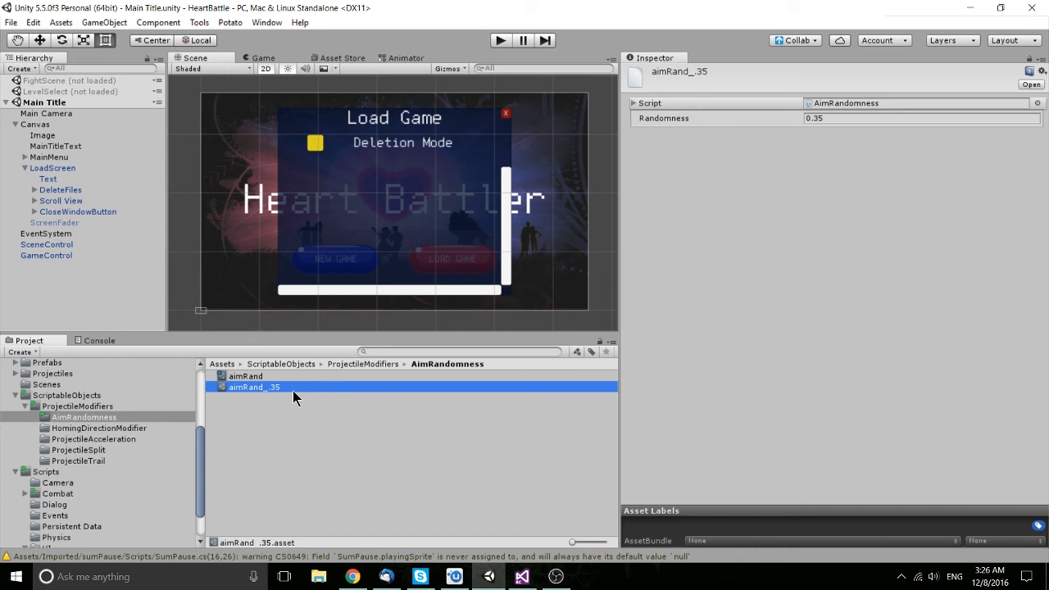
pyautogui.moveTo(251, 444)
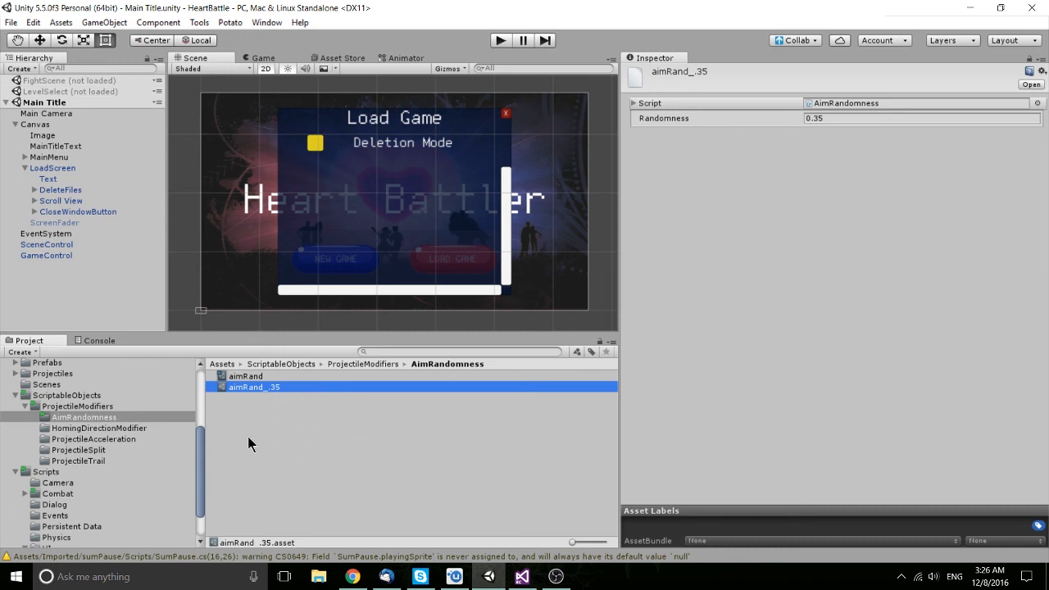
pyautogui.moveTo(264, 467)
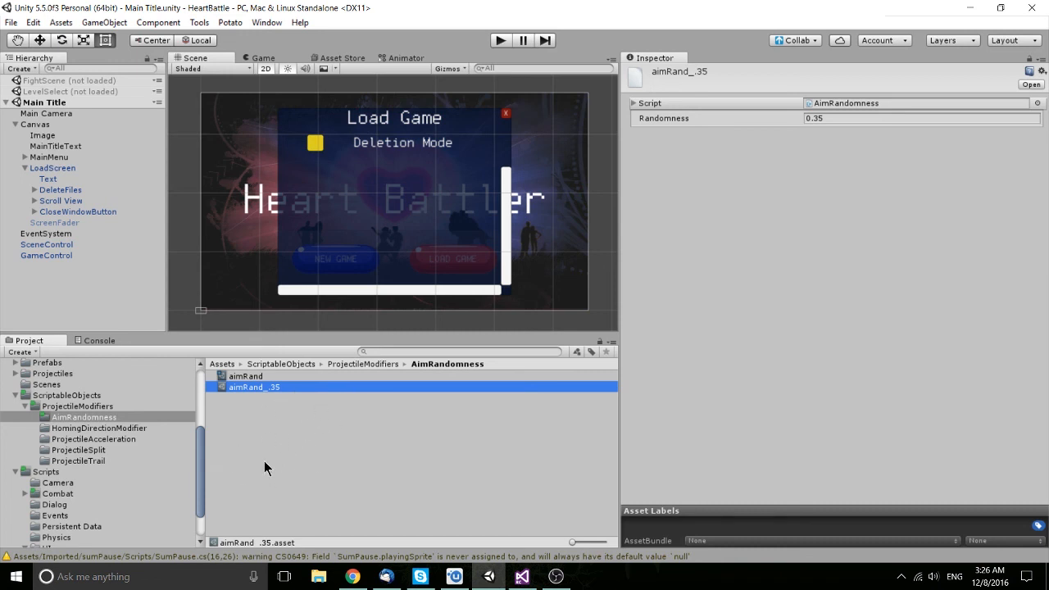